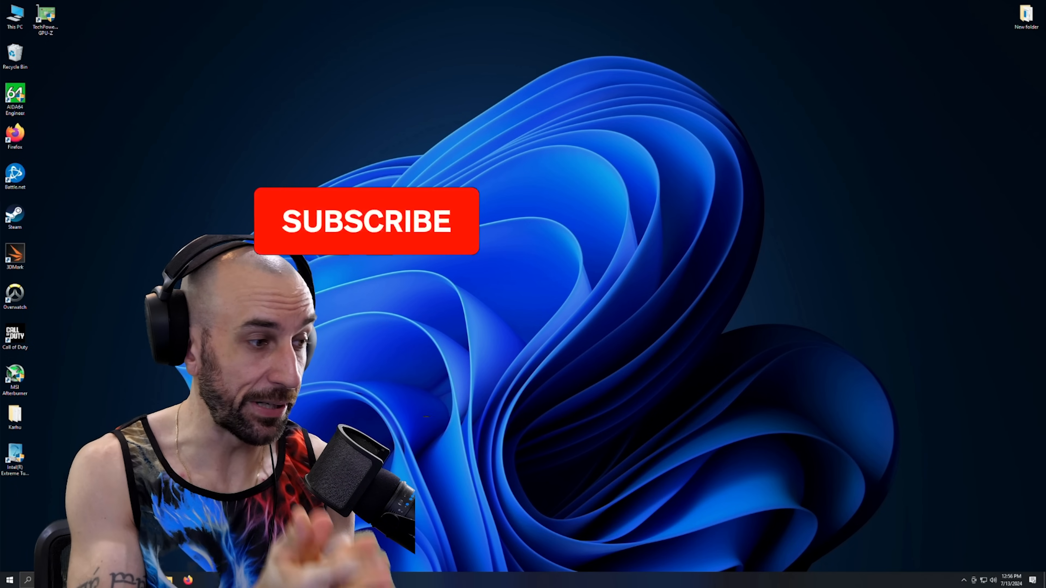
Step: Restart the PC from the Windows desktop into the UEFI BIOS Main page
left_click(367, 222)
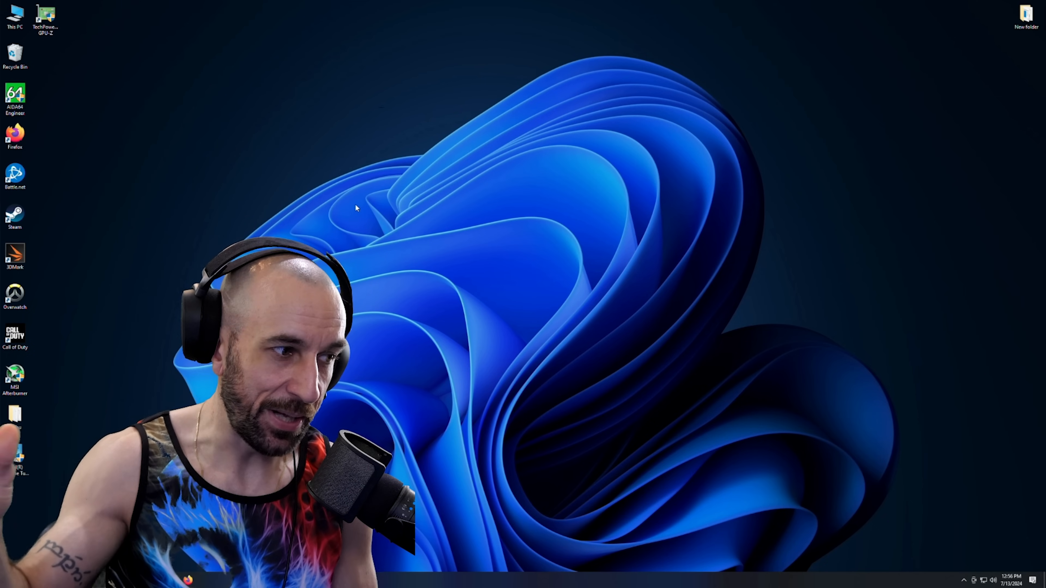
double_click(15, 97)
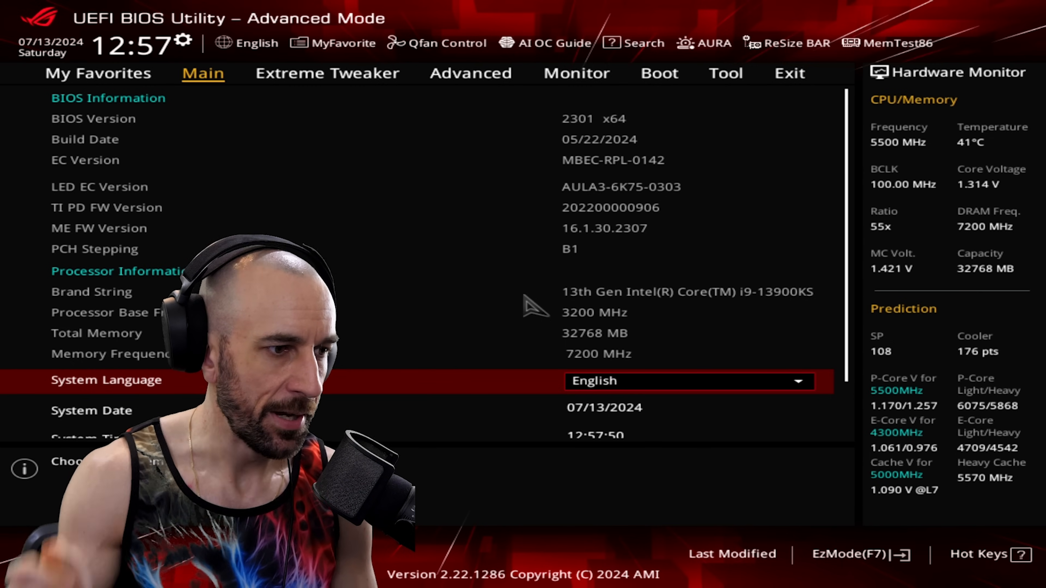
mouse_move(891, 351)
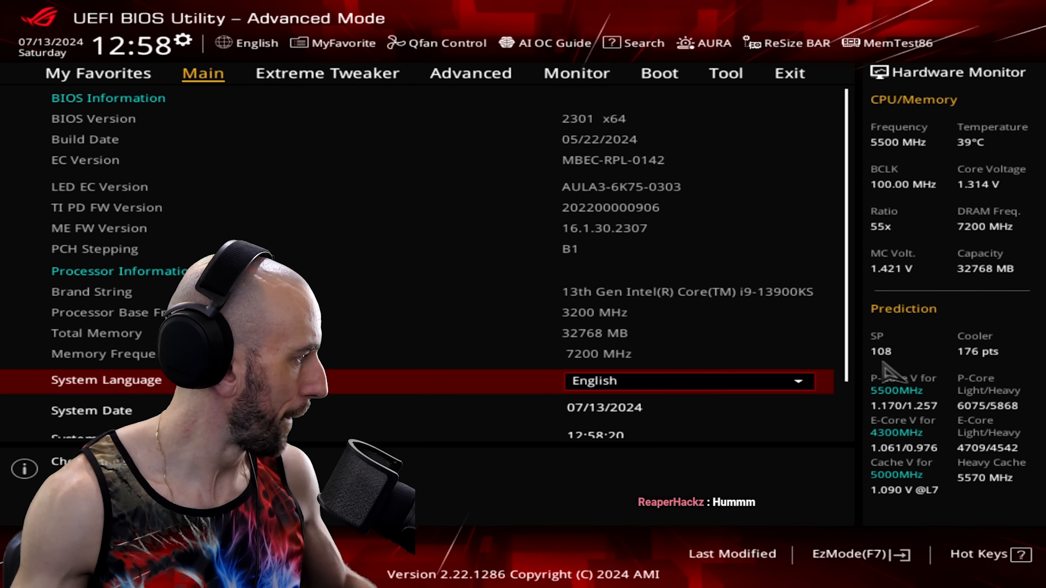
Step: Load Optimized Defaults in the BIOS and confirm the factory reset
left_click(98, 73)
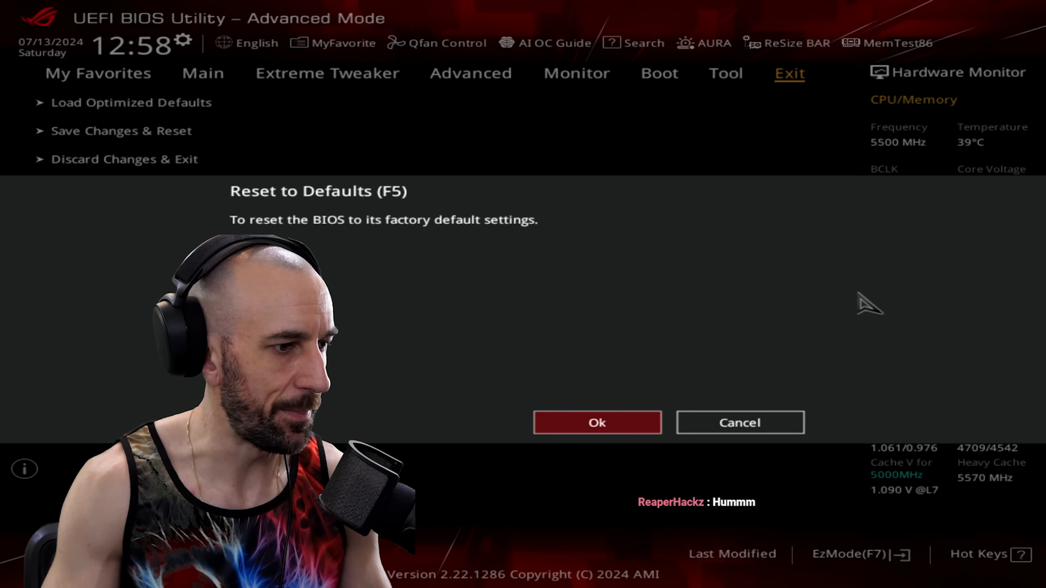
left_click(597, 422)
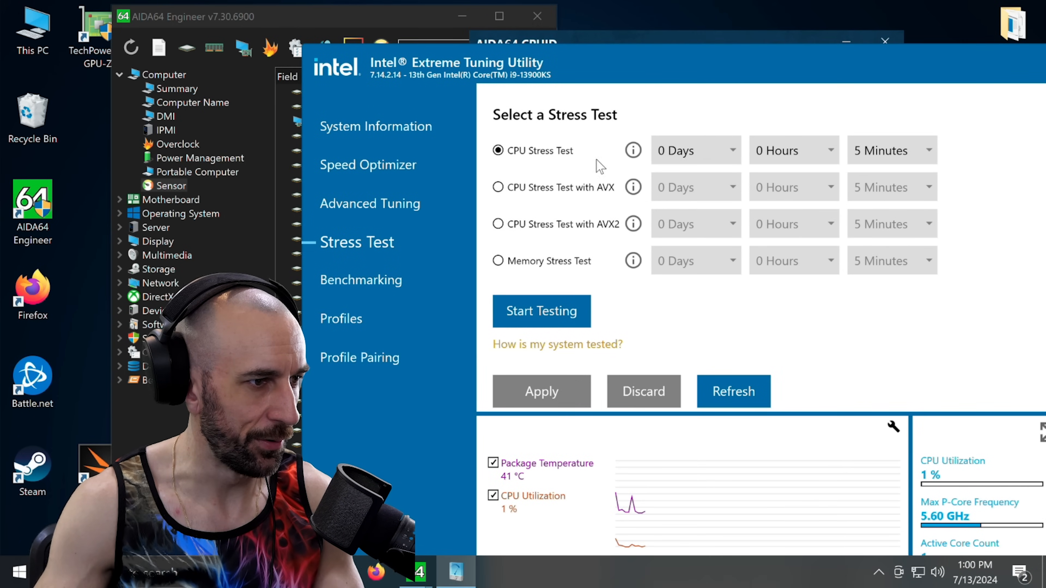
Step: Run the XTU CPU Stress Test with AVX2 at default settings and read its Failed result
left_click(498, 223)
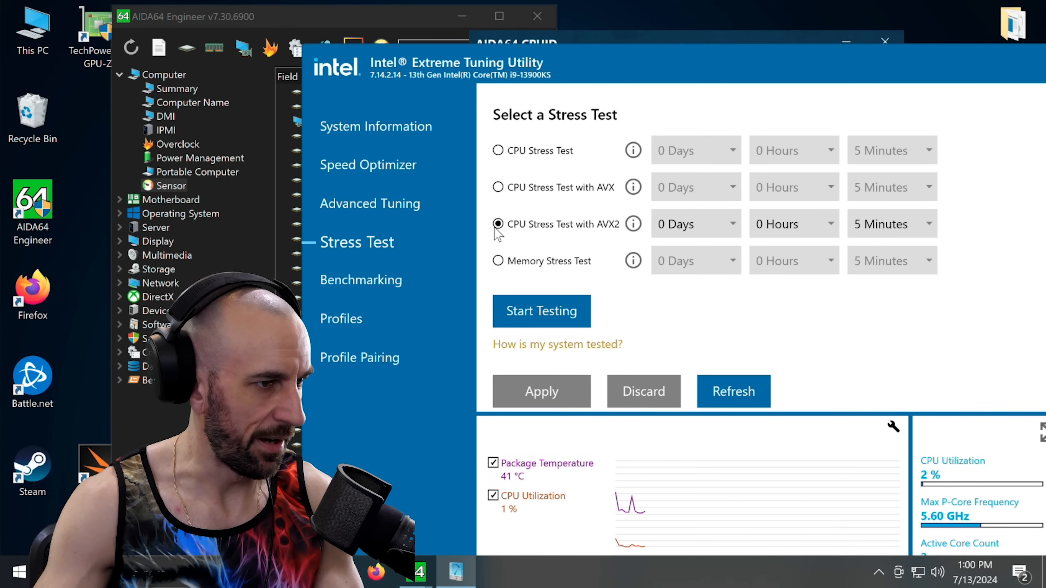
left_click(889, 224)
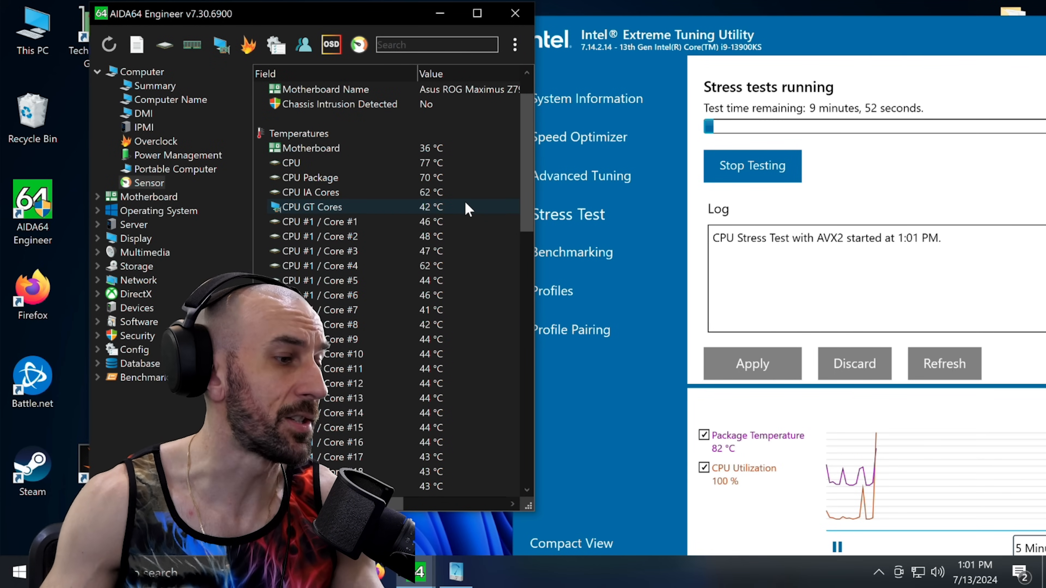
left_click(752, 166)
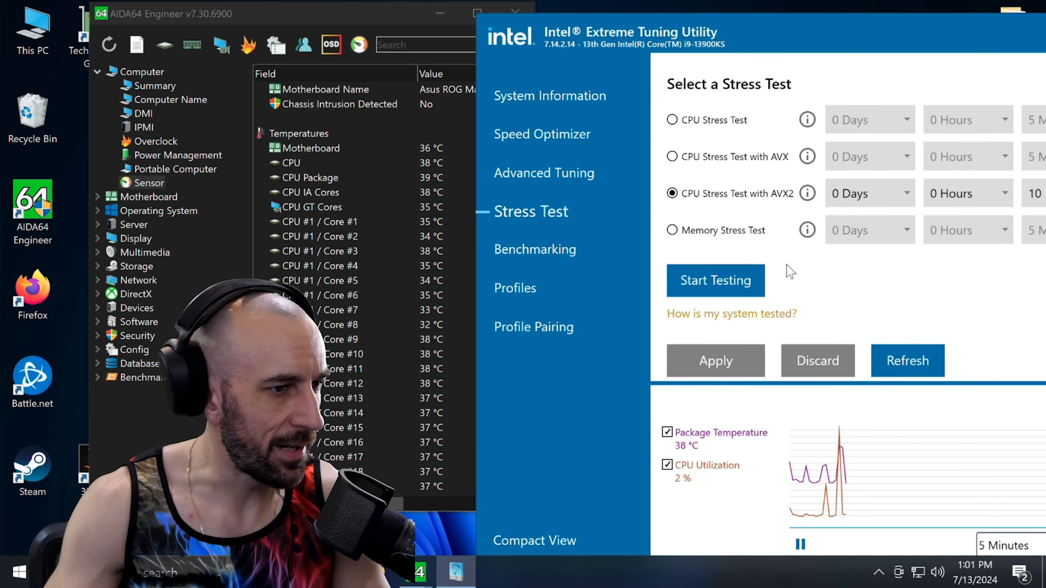
left_click(716, 280)
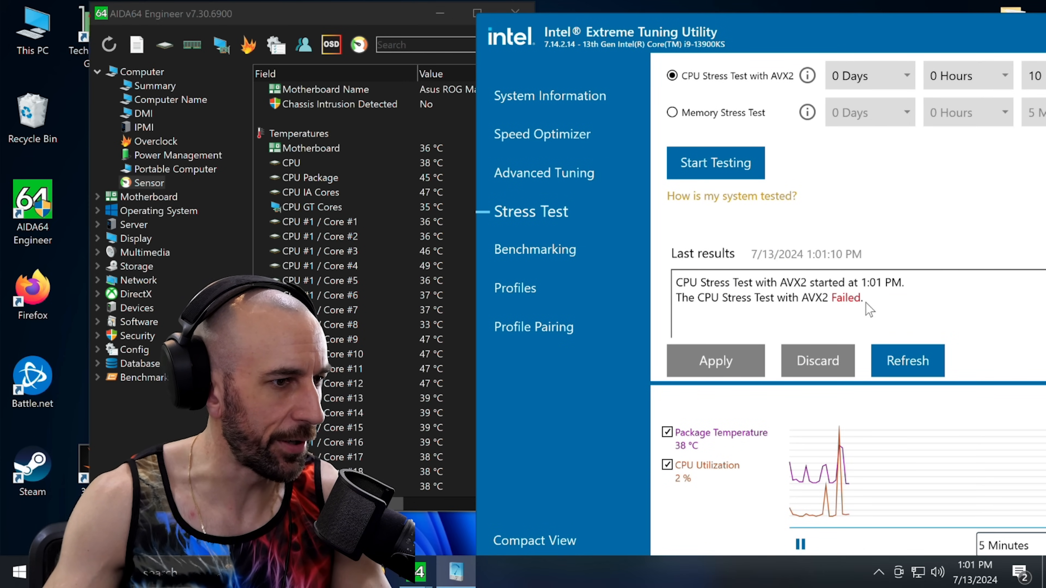
mouse_move(859, 312)
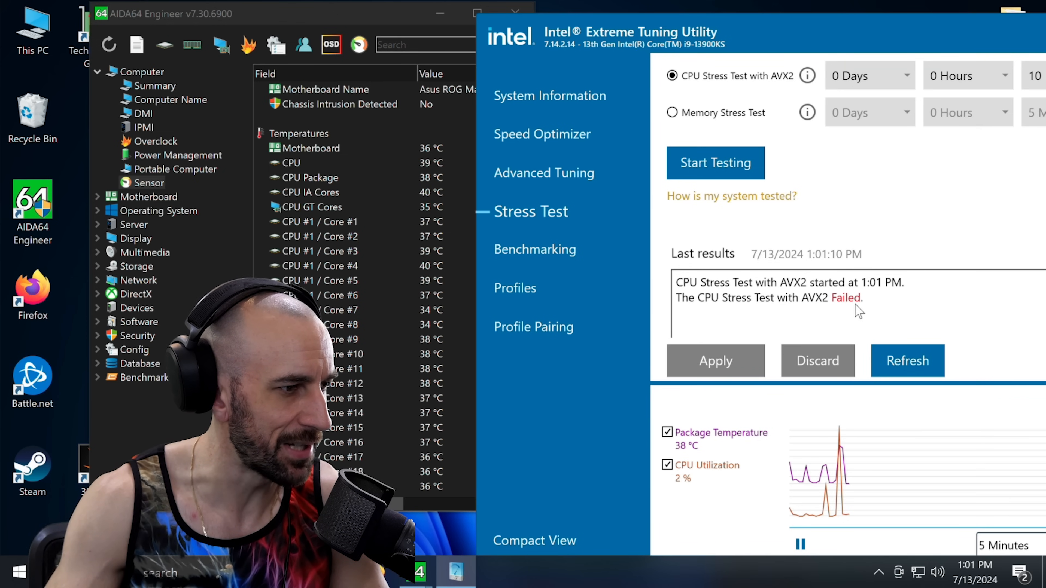
mouse_move(868, 299)
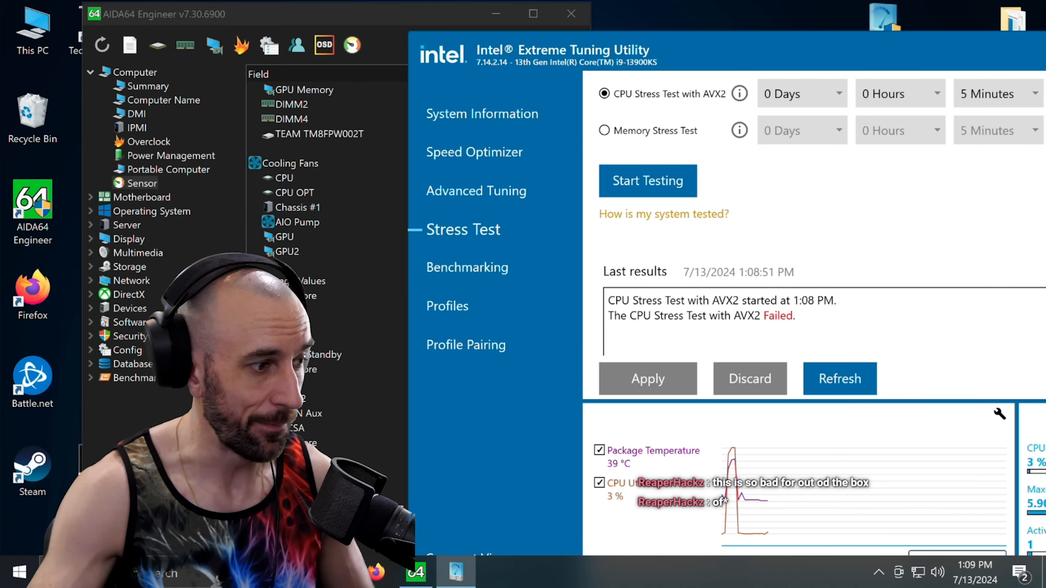
Step: Set Performance Core Ratio to Sync All Cores with an ALL-Core Ratio Limit of 56
left_click(18, 571)
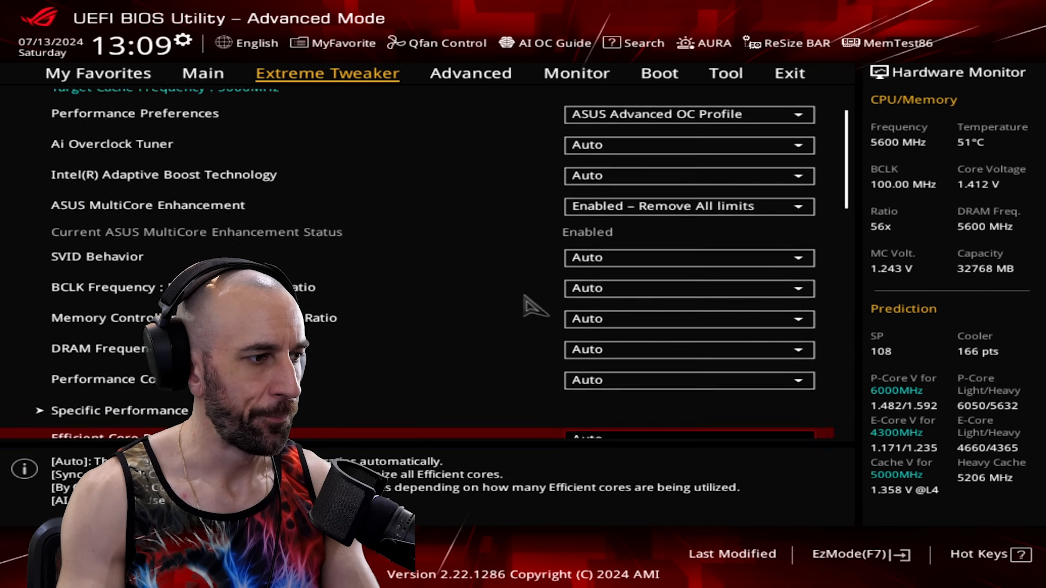
scroll("down", 3)
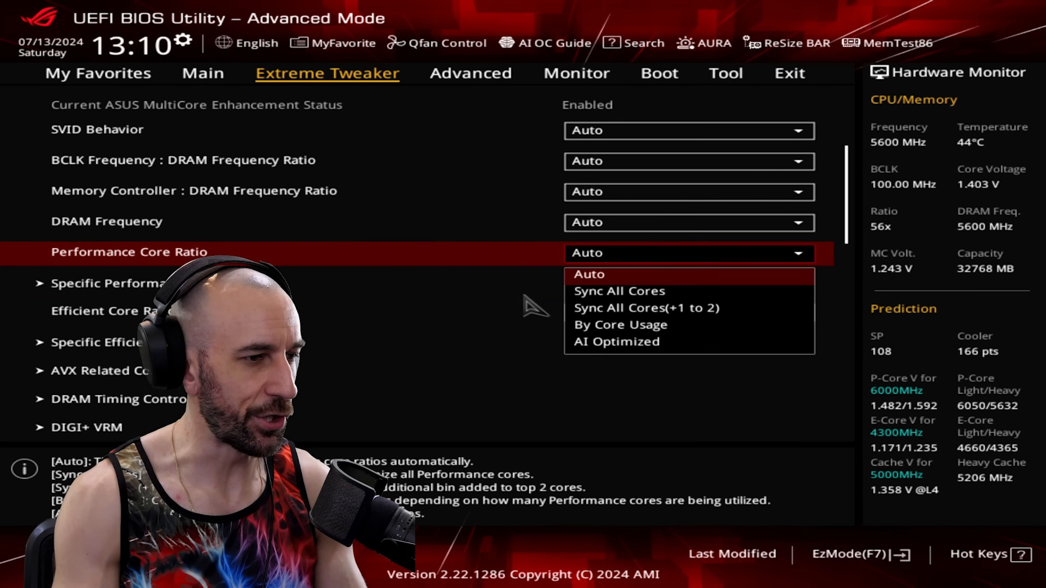
left_click(616, 341)
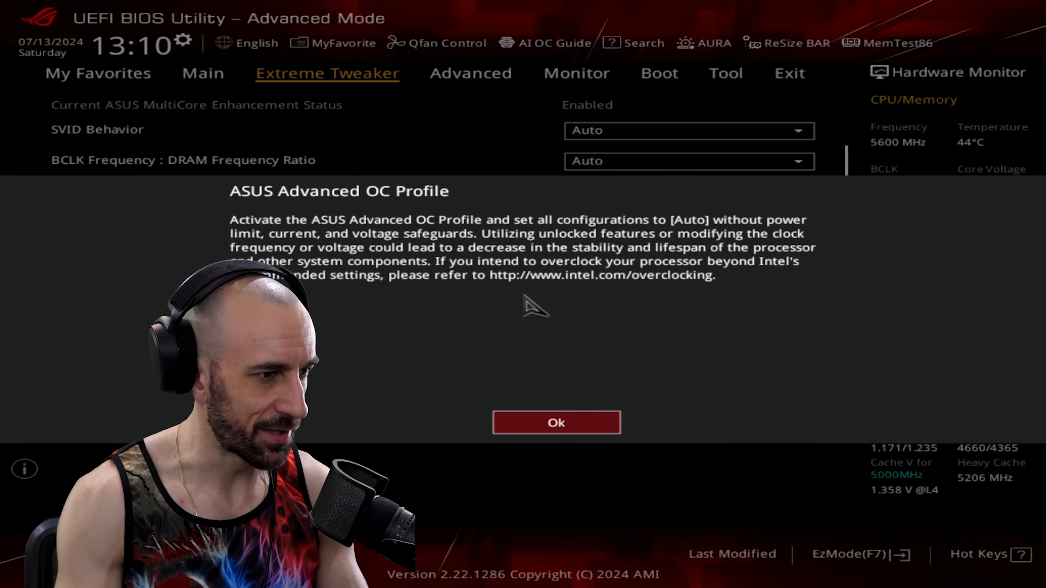
left_click(555, 423)
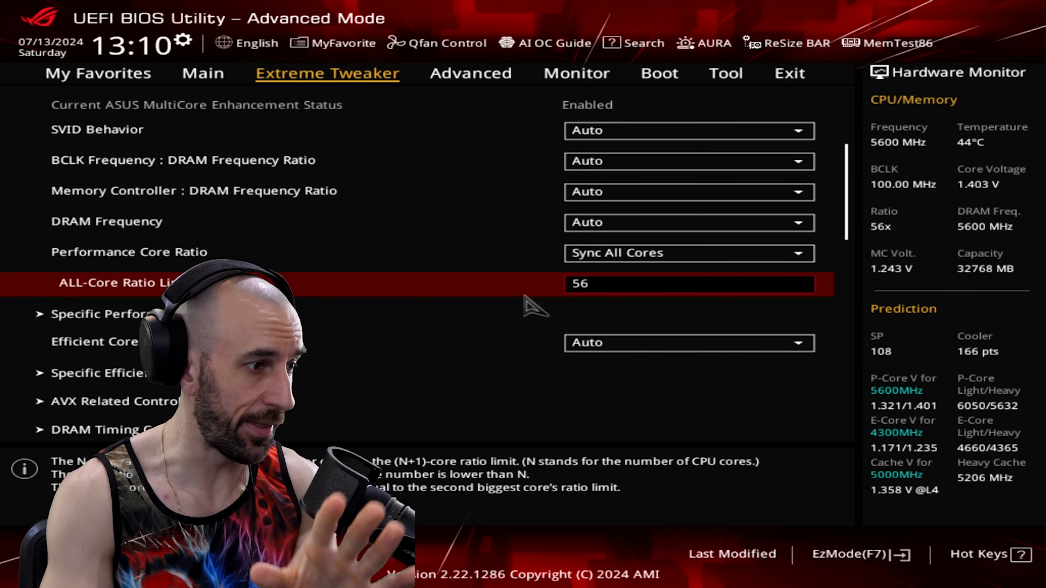
scroll("down", 3)
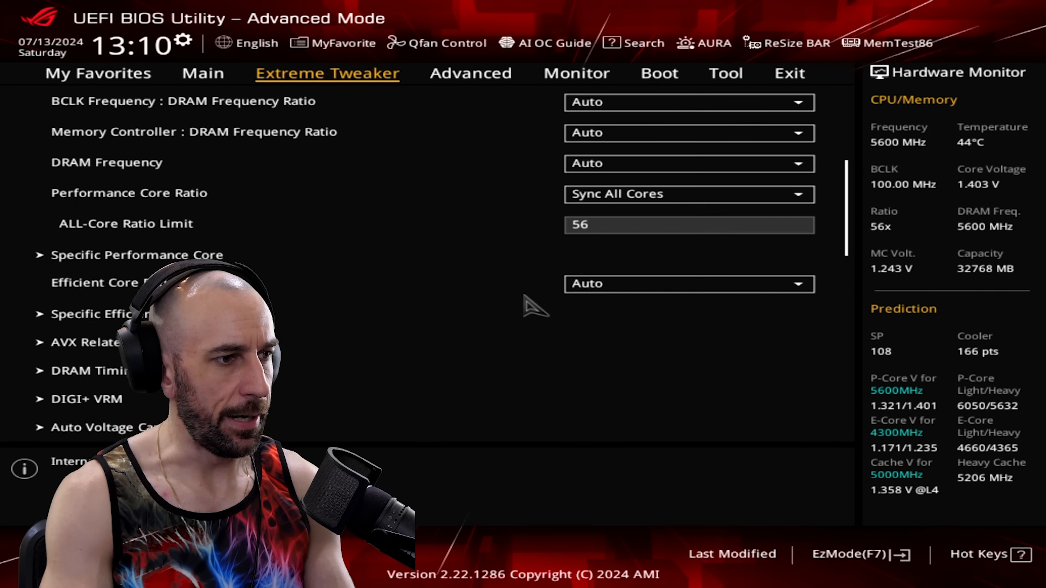
scroll("down", 3)
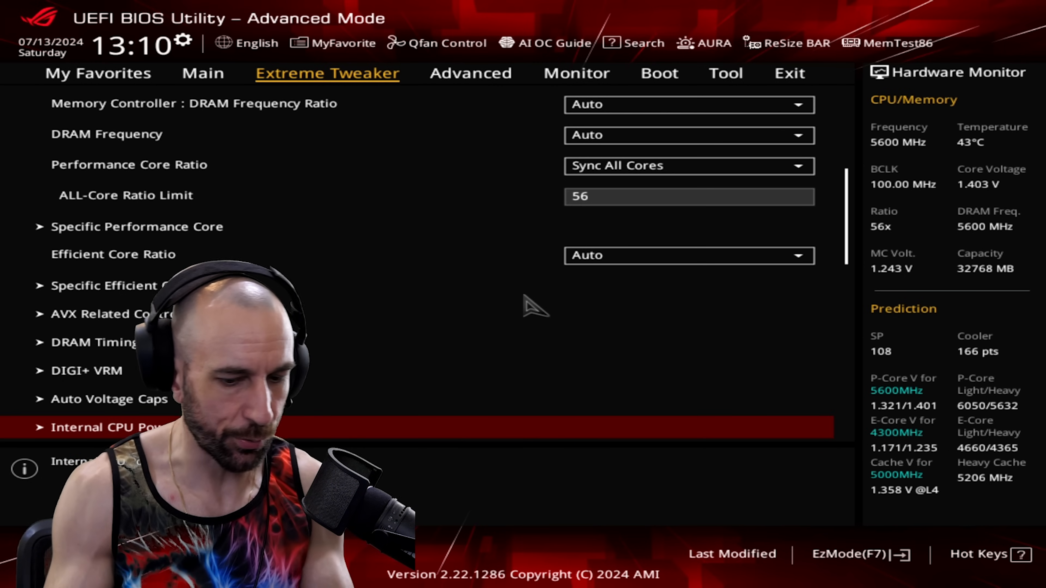
scroll("down", 3)
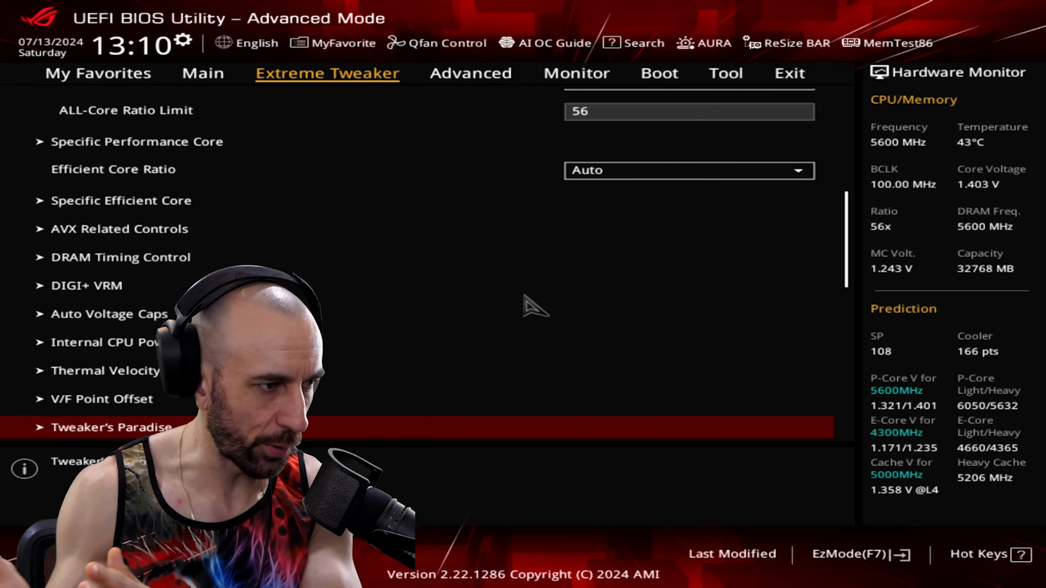
Step: Set the CPU Core Voltage Offset to +0.01 V in offset mode
scroll("down", 3)
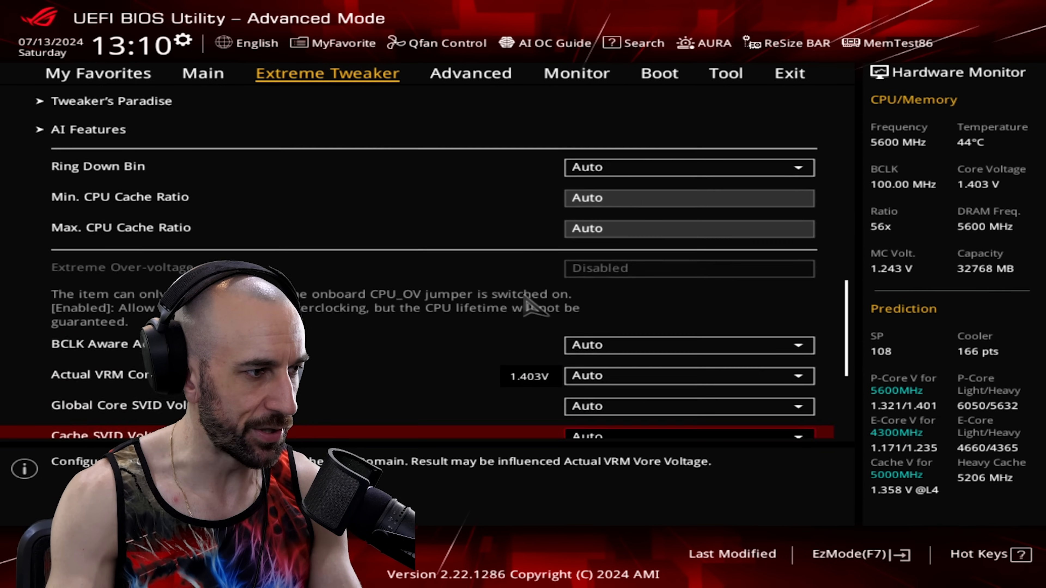
scroll("down", 3)
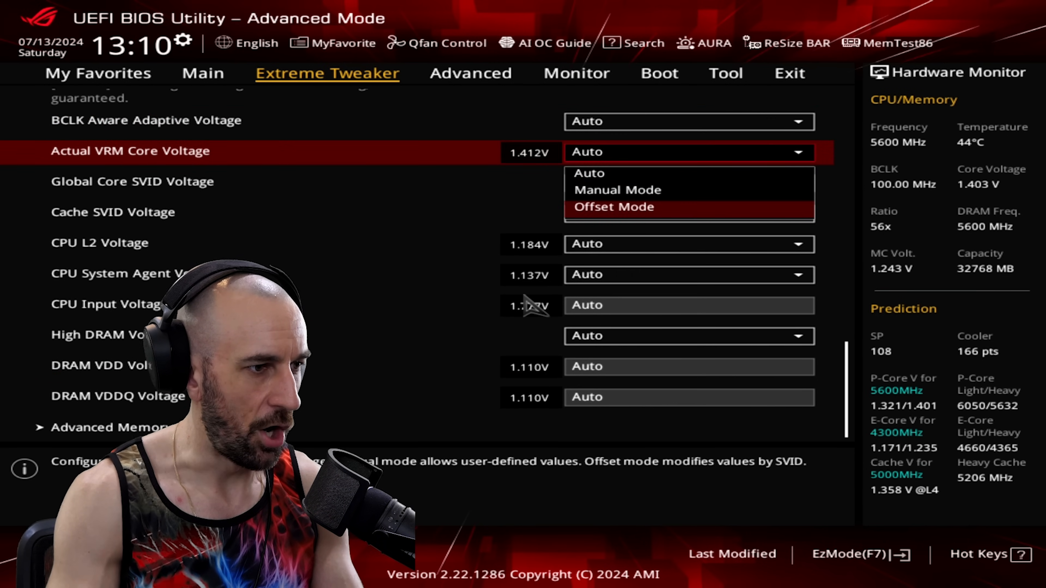
left_click(613, 207)
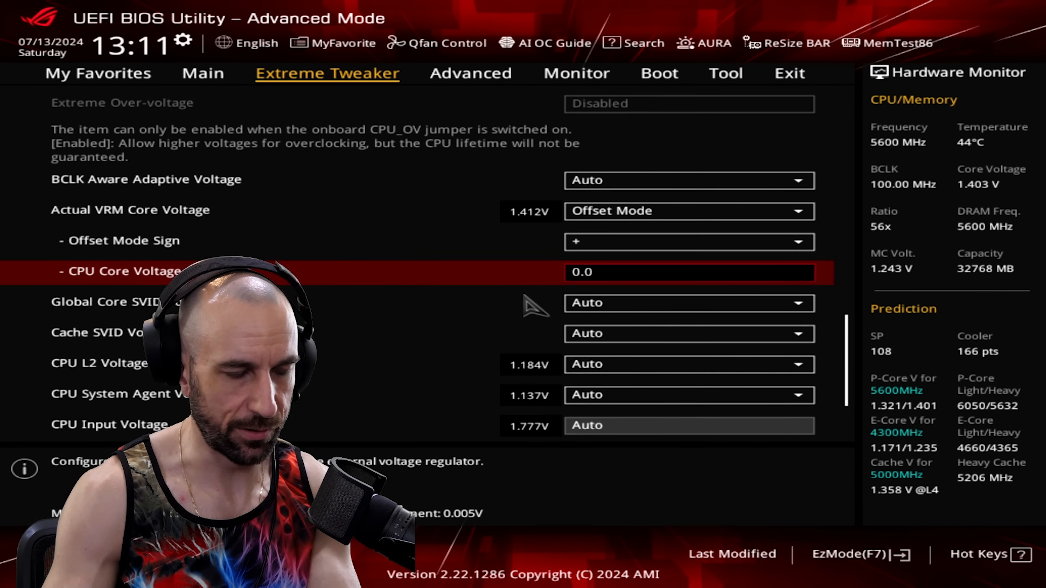
key("BackSpace")
type("1000")
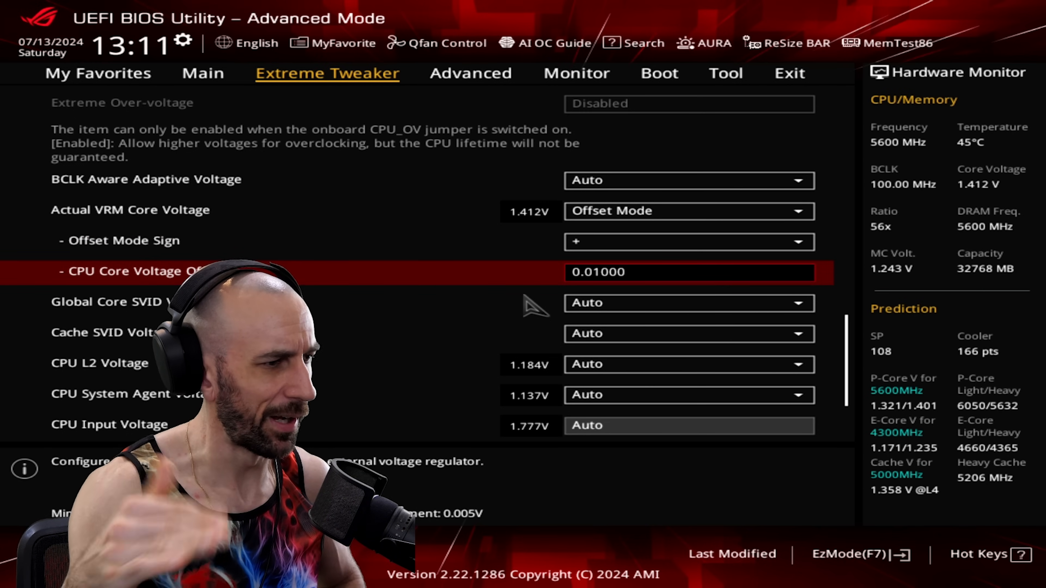
Step: Save the BIOS changes with Save Changes & Reset and reboot
left_click(726, 74)
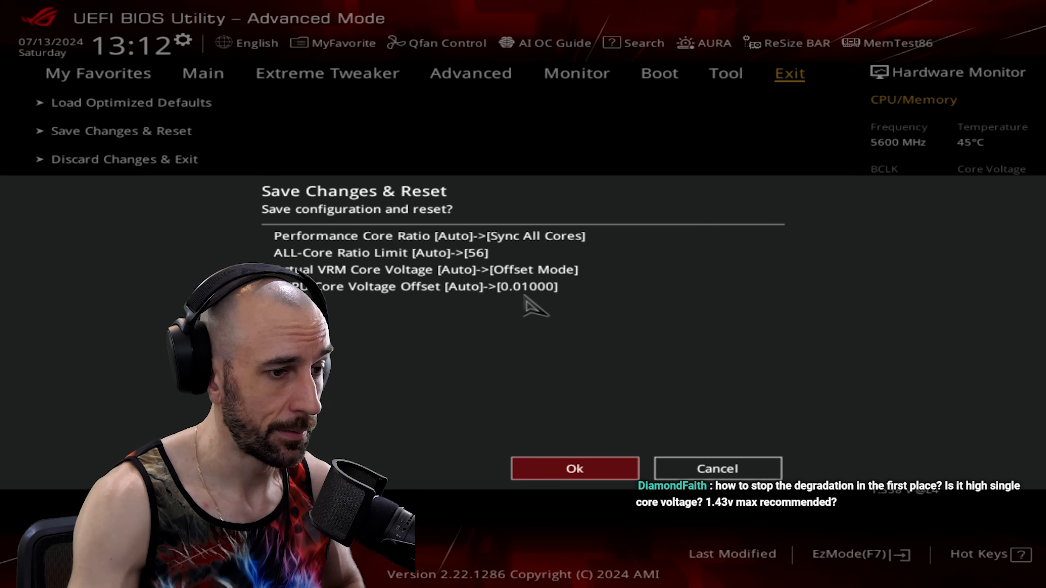
left_click(573, 469)
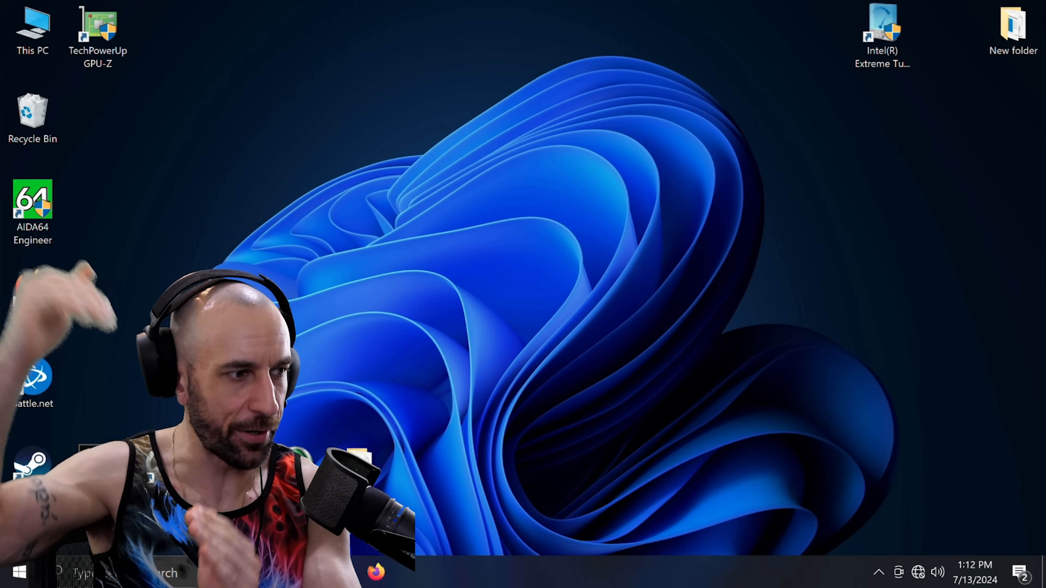
Step: Select the AIDA64 Engineer shortcut on the rebooted Windows desktop
left_click(32, 200)
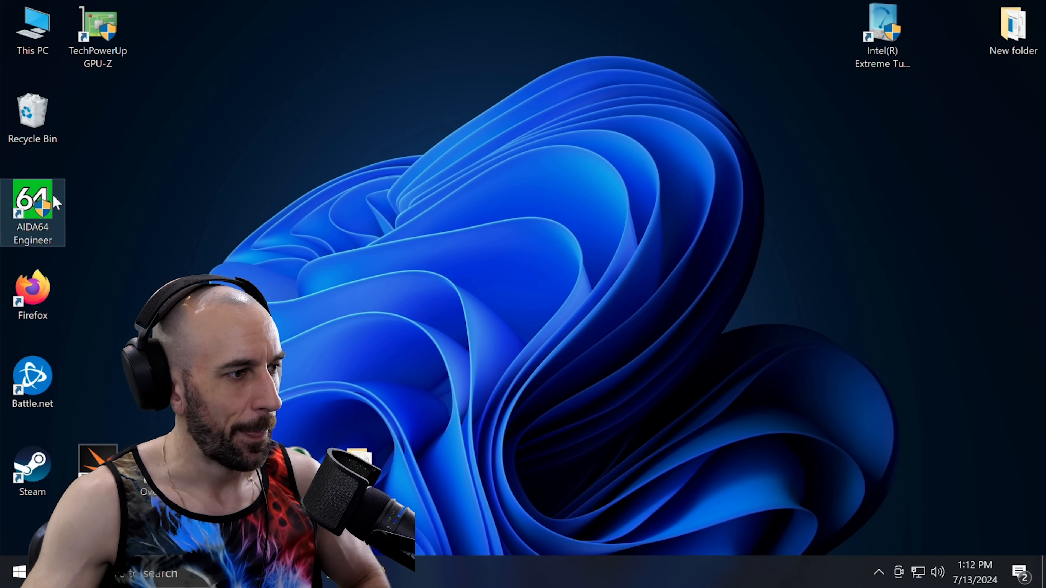
Step: Launch AIDA64, run the AVX2 stress test at +0.01 V to failure, then start a restart
double_click(883, 30)
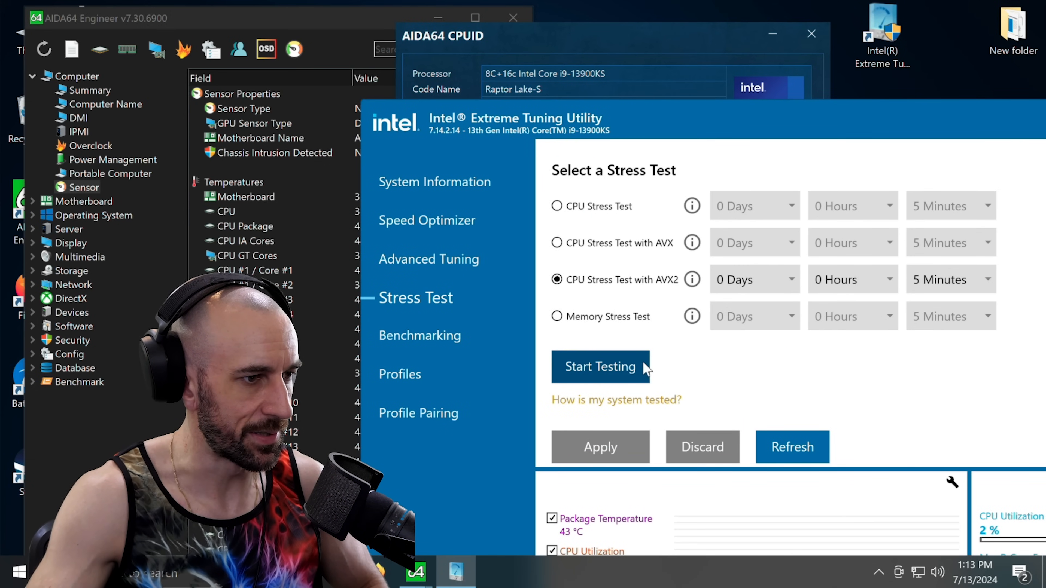
left_click(599, 367)
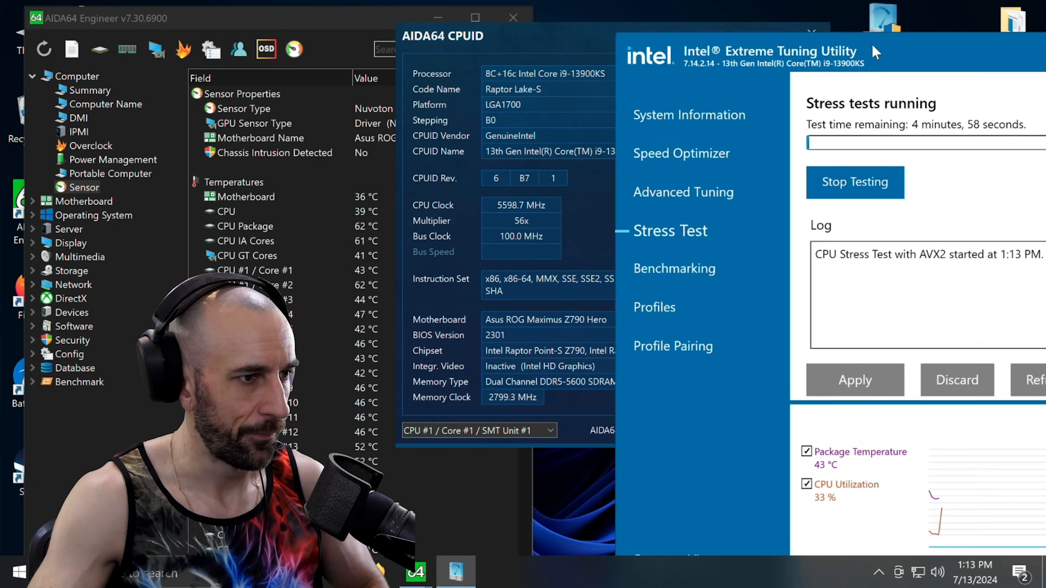
left_click(855, 182)
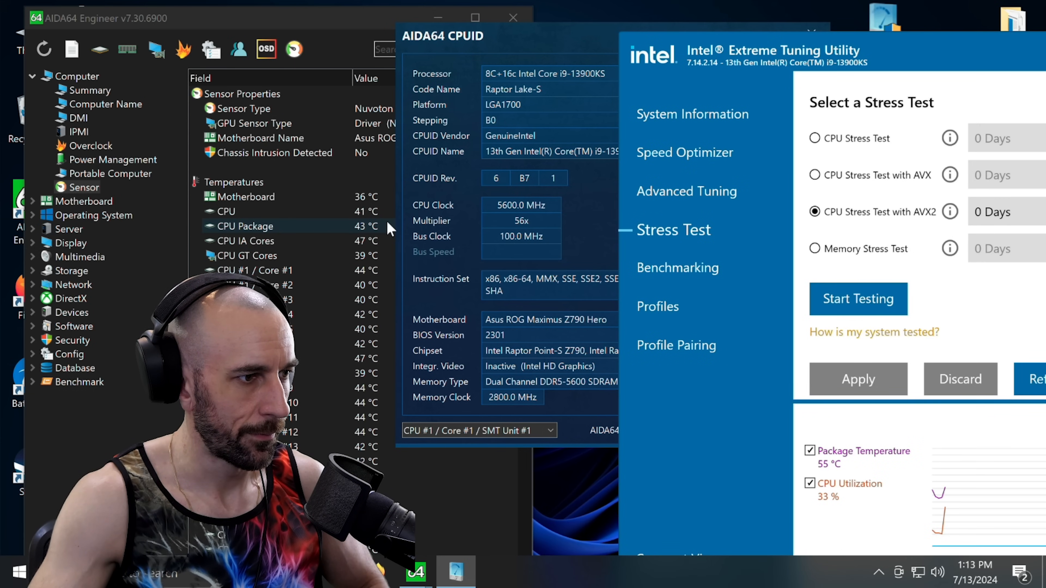
left_click(858, 299)
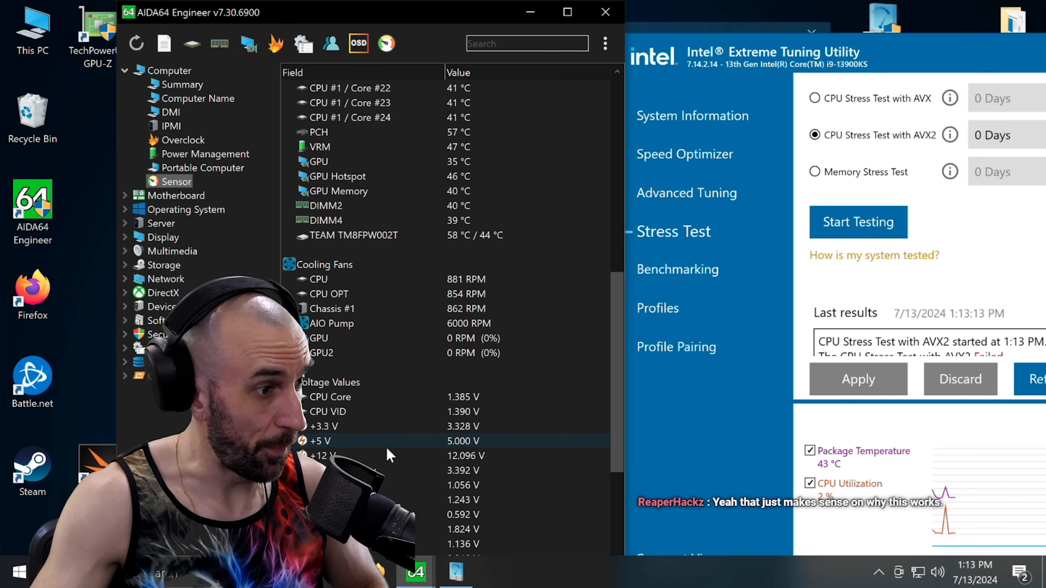
left_click(18, 571)
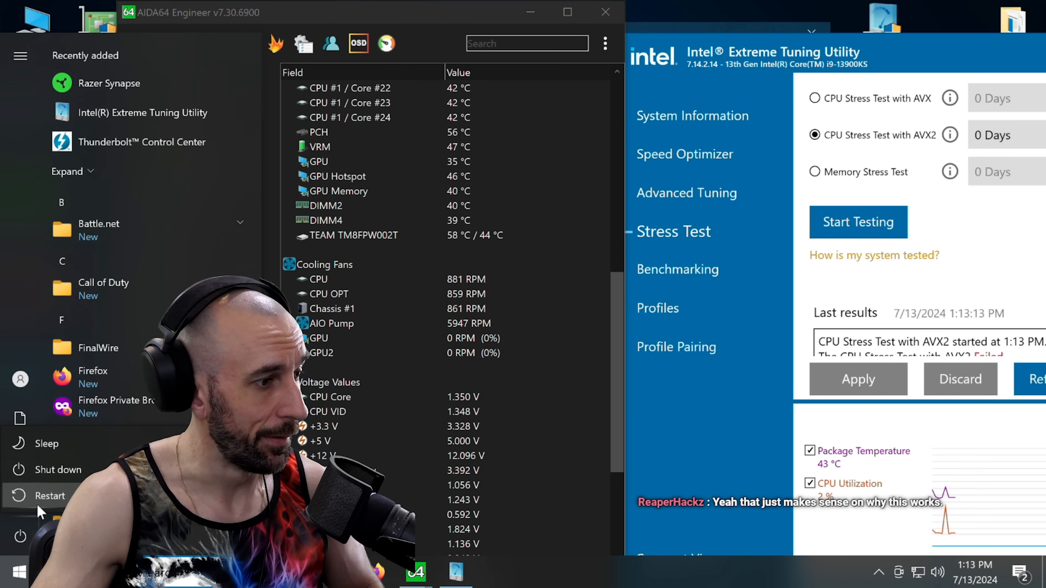
Step: Re-enter the BIOS and raise the CPU Core Voltage Offset to +0.02 V
left_click(48, 496)
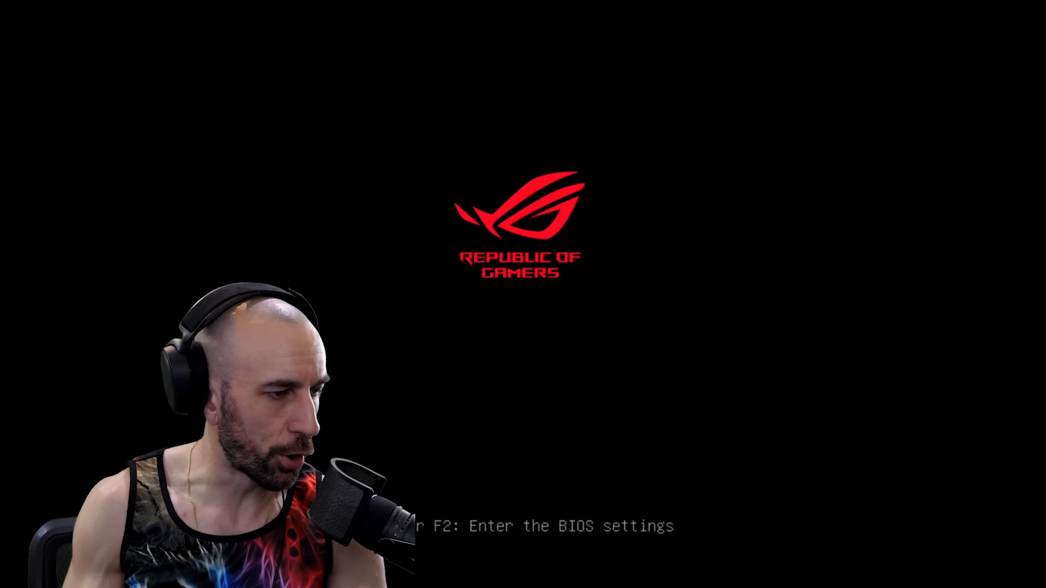
key("F2")
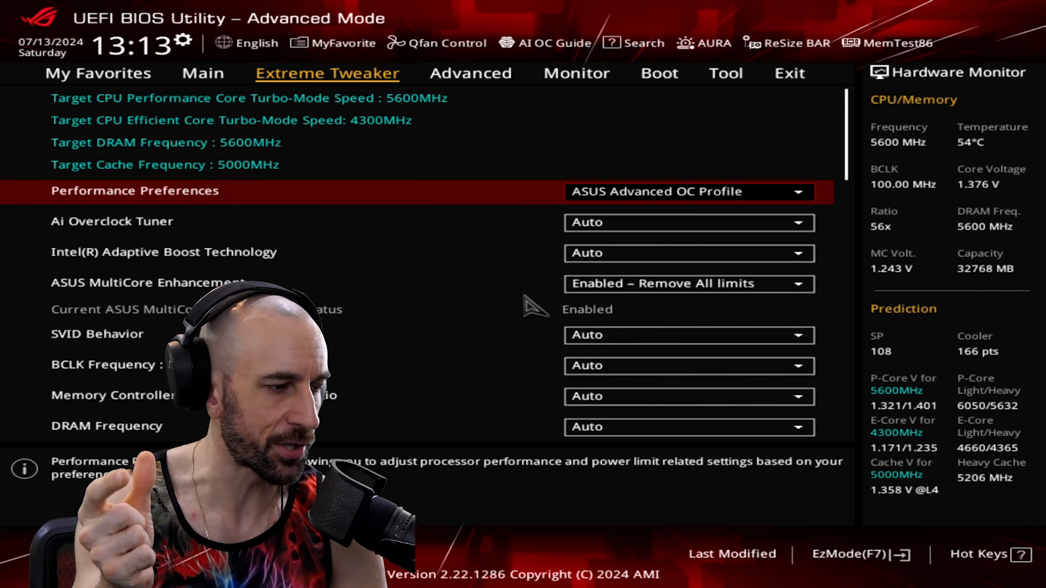
left_click(111, 221)
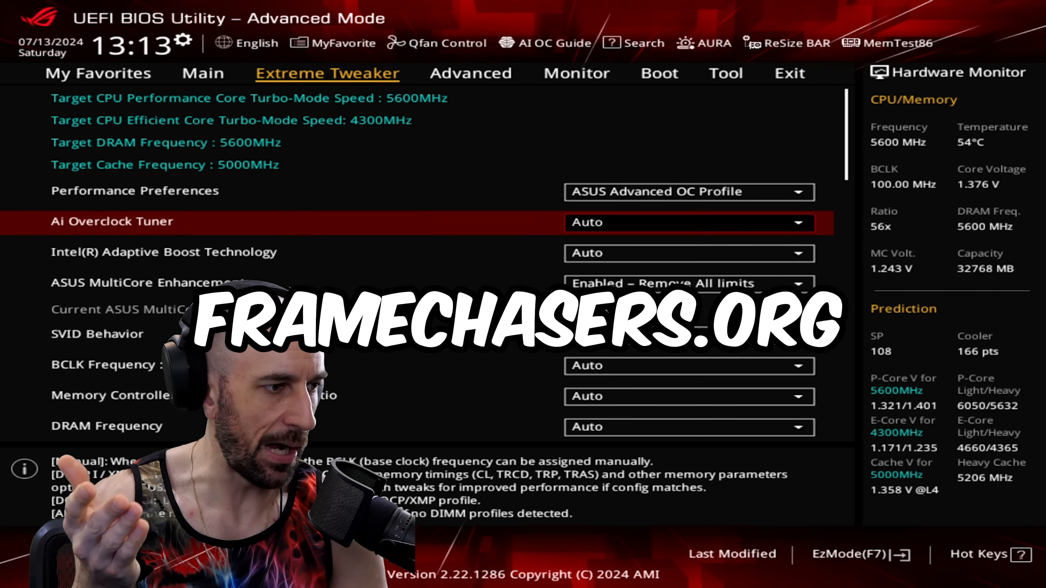
scroll("down", 3)
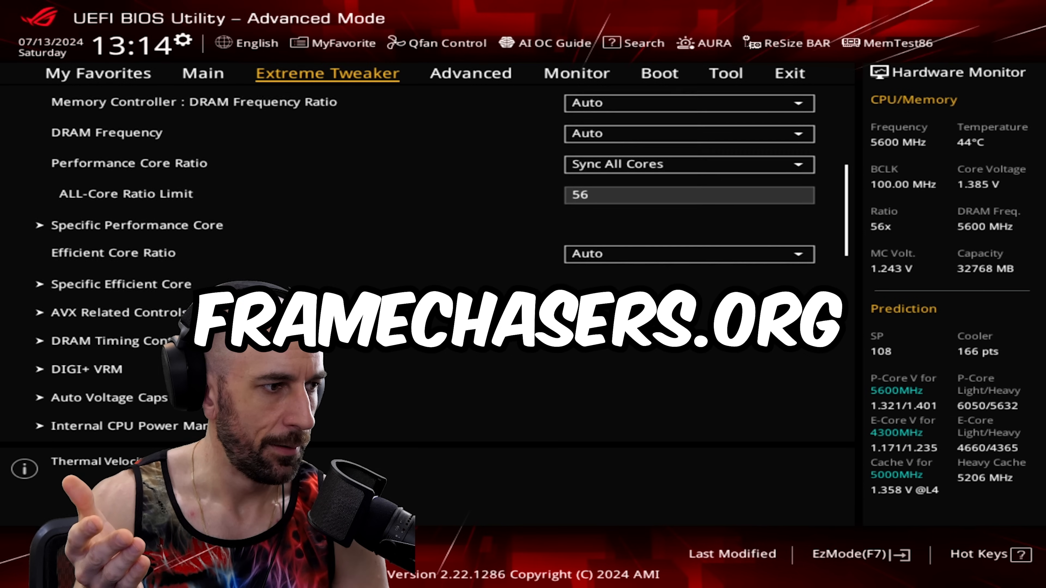
scroll("down", 3)
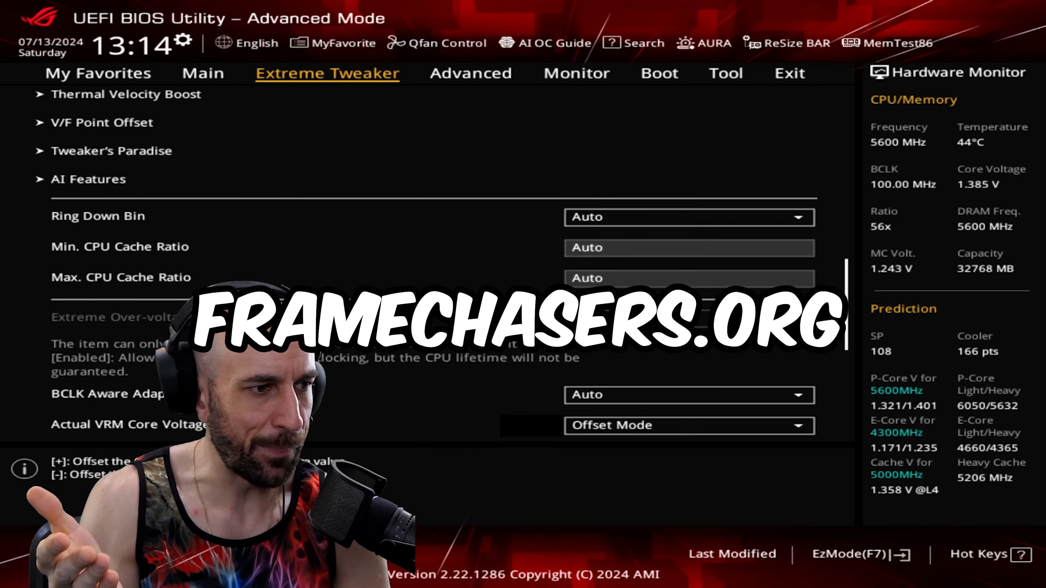
scroll("down", 3)
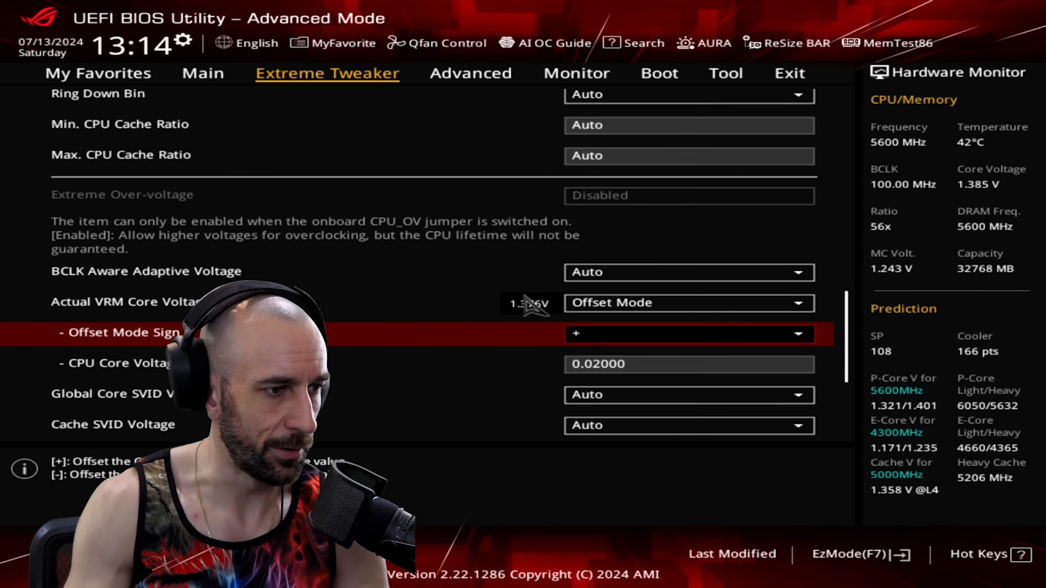
left_click(789, 74)
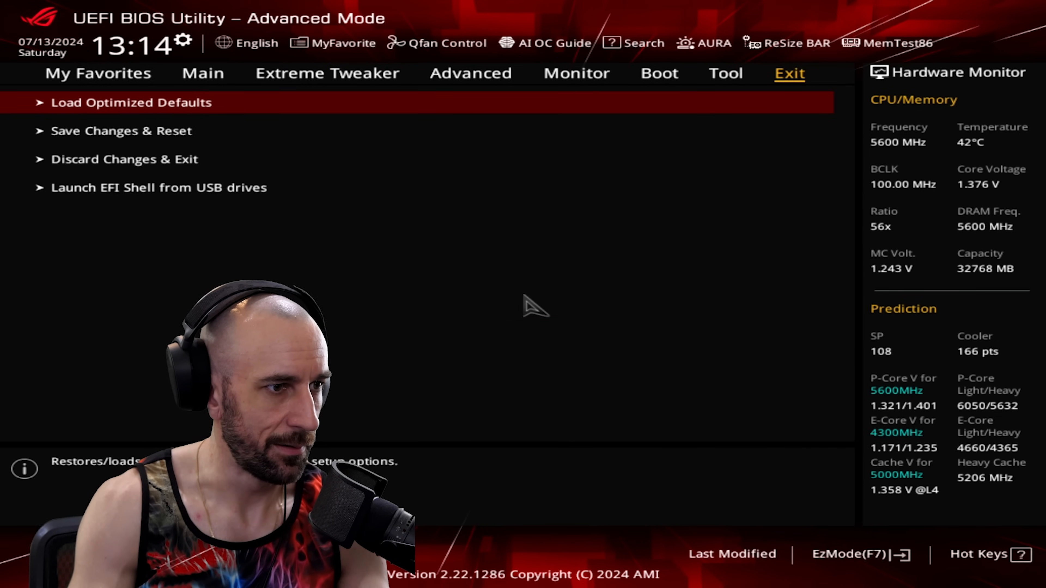
Step: Save the +0.02 V offset, reboot, and rerun the AVX2 stress test, which stops within seconds
left_click(121, 131)
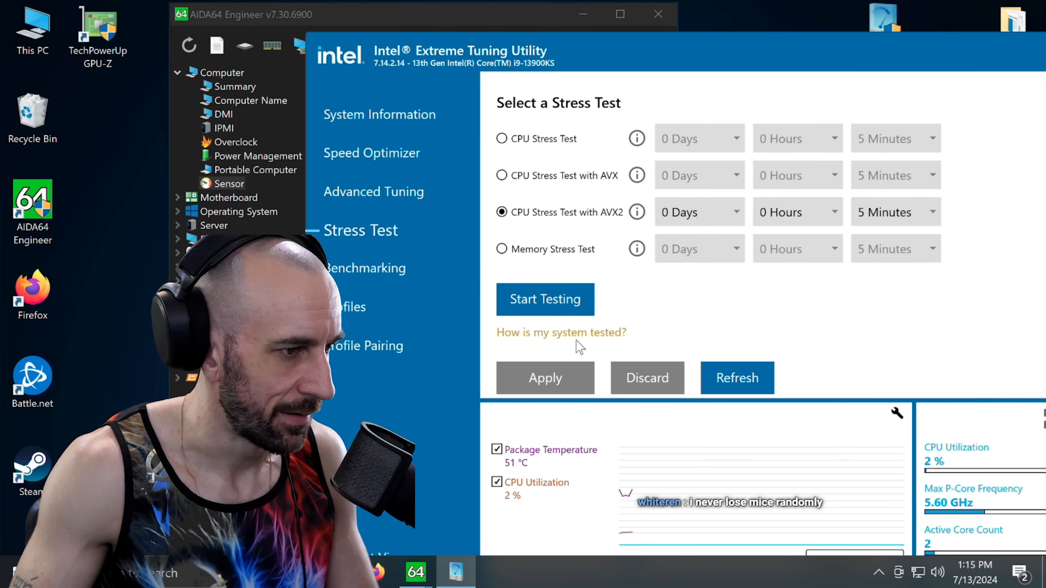
left_click(545, 299)
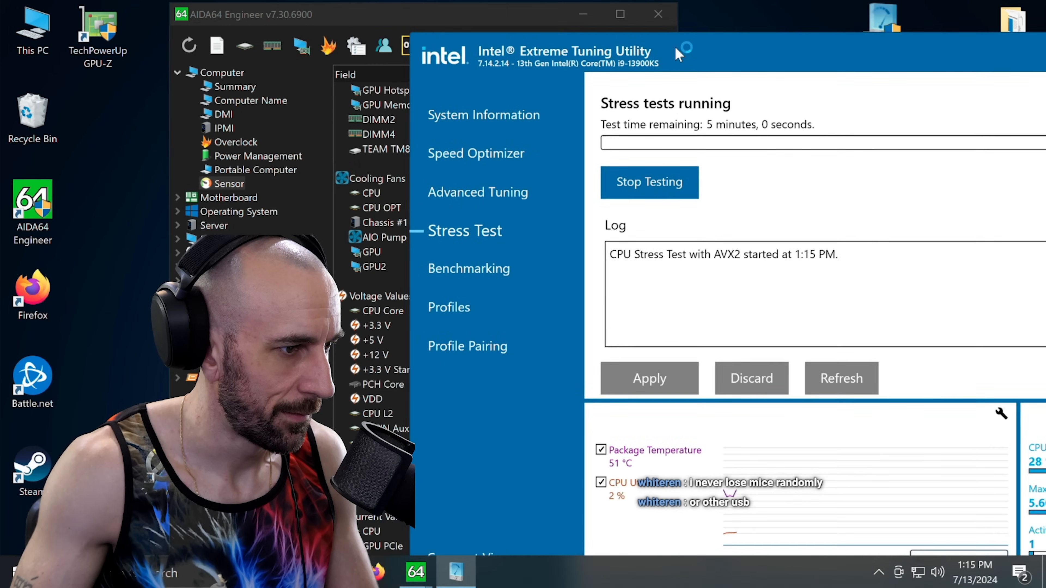
left_click(648, 182)
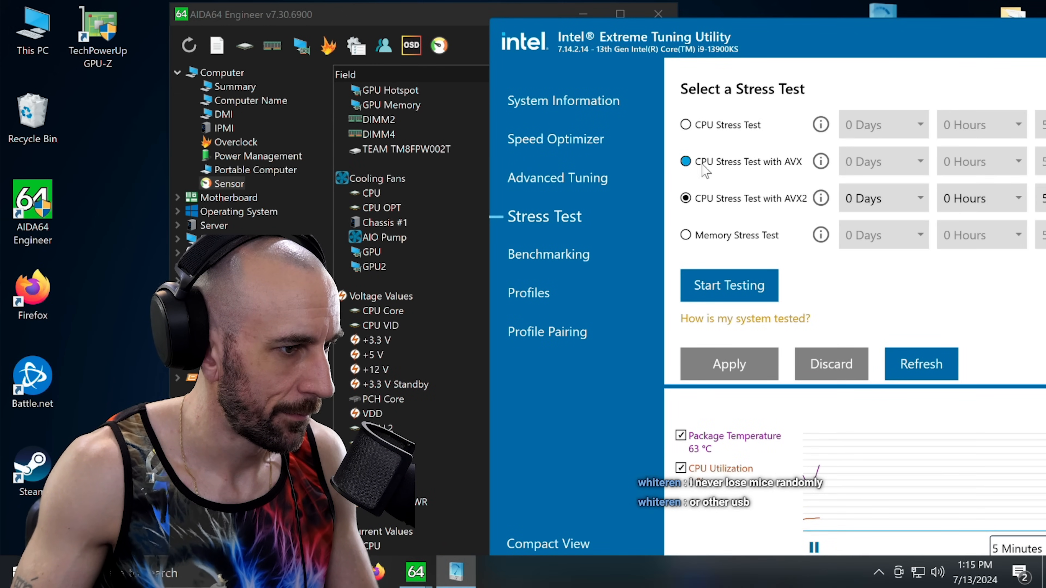
left_click(729, 285)
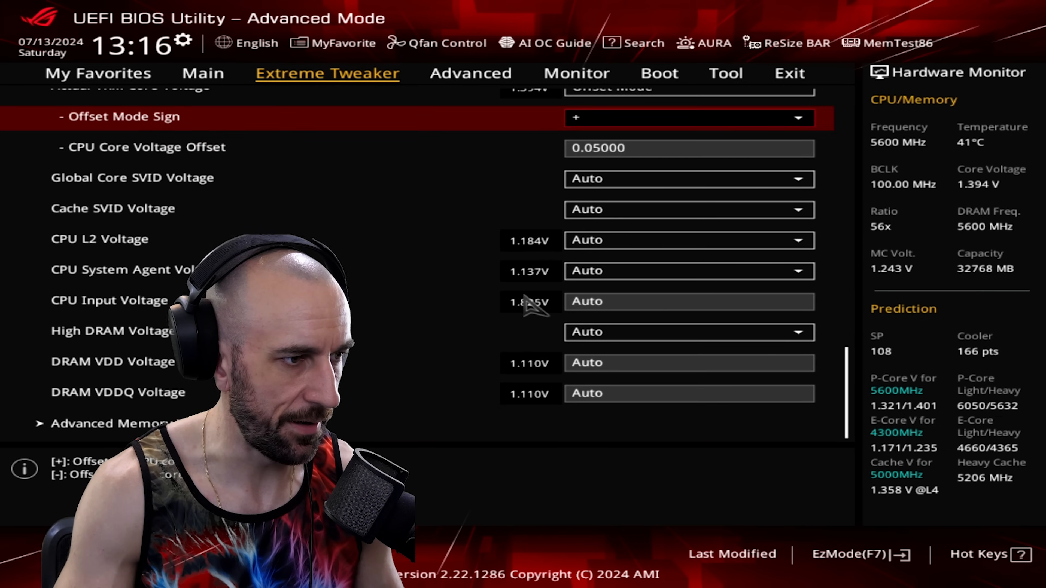
scroll("up", 3)
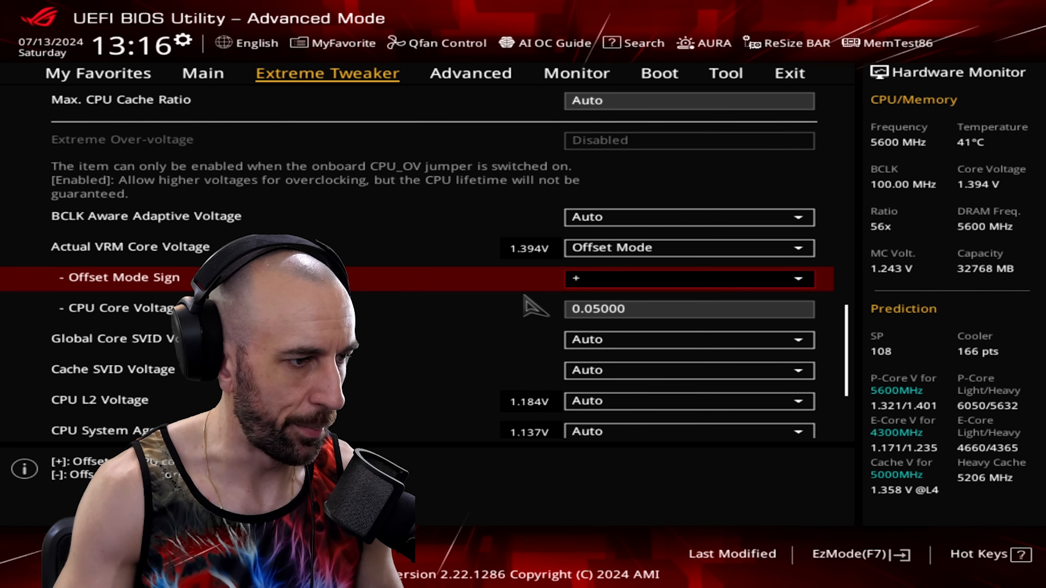
left_click(788, 73)
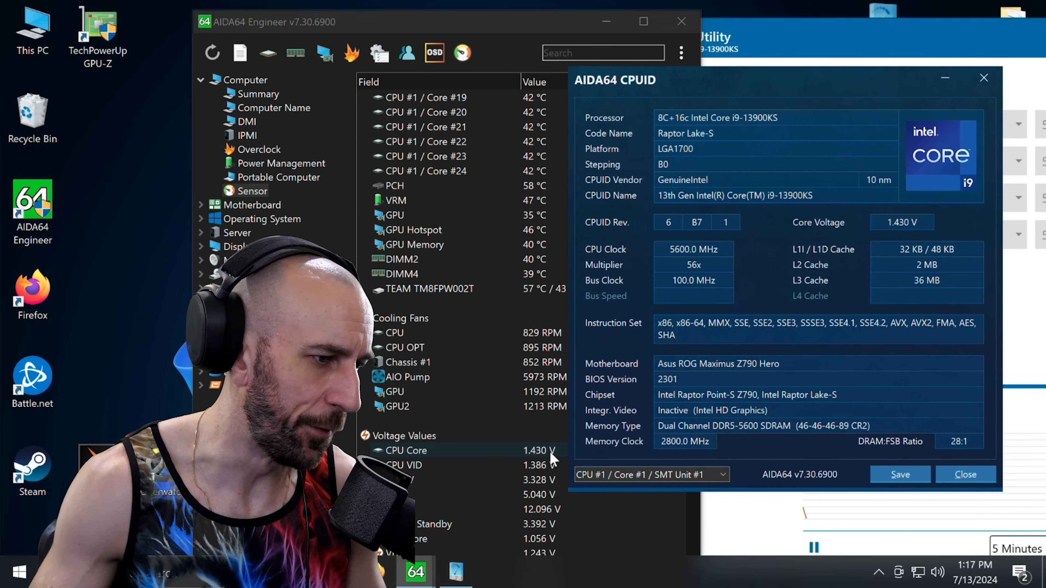
Step: Start the five-minute CPU Stress Test with AVX2 in Intel XTU
scroll("down", 3)
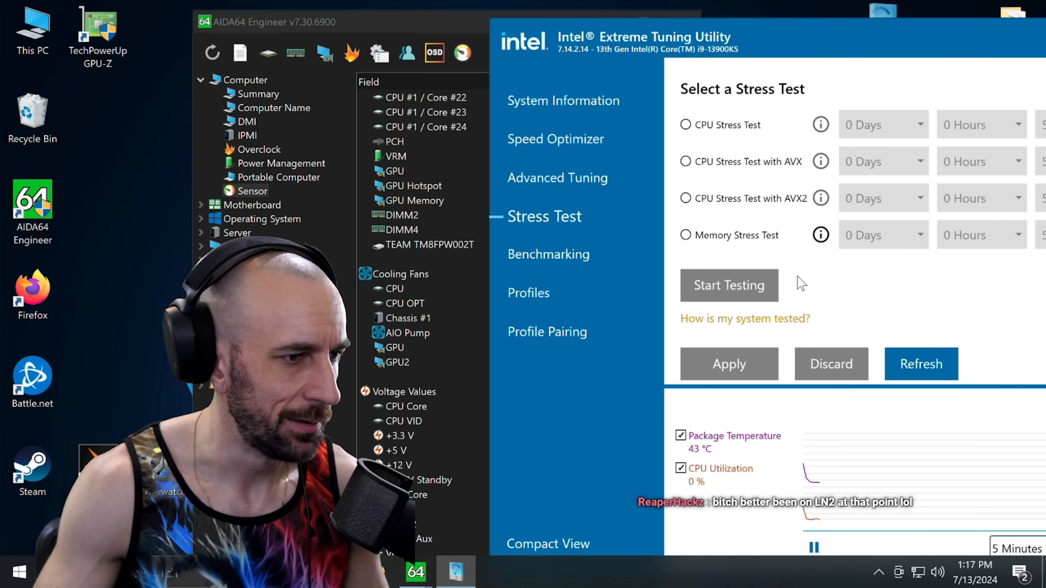
left_click(684, 124)
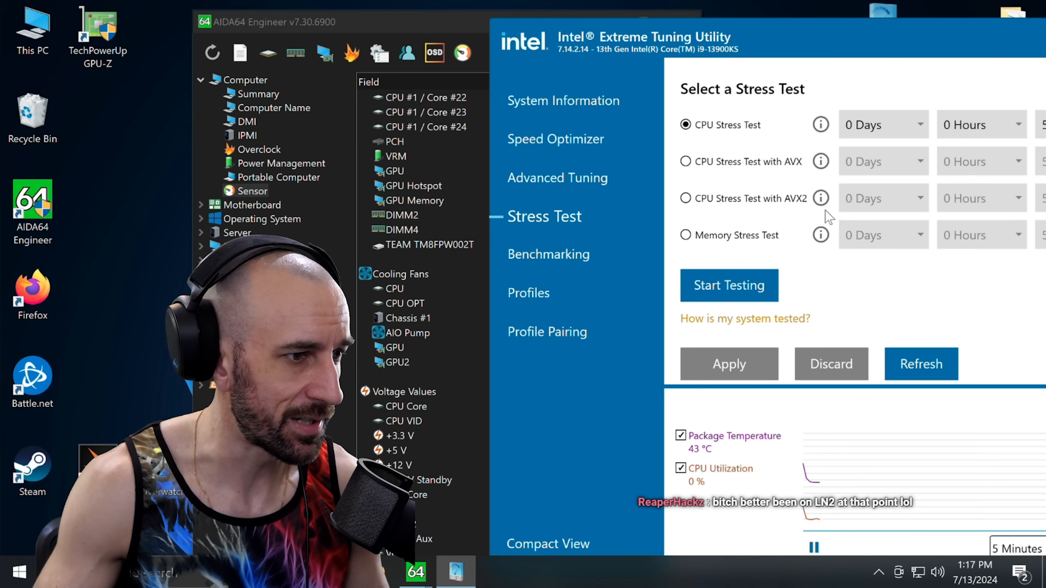
left_click(686, 198)
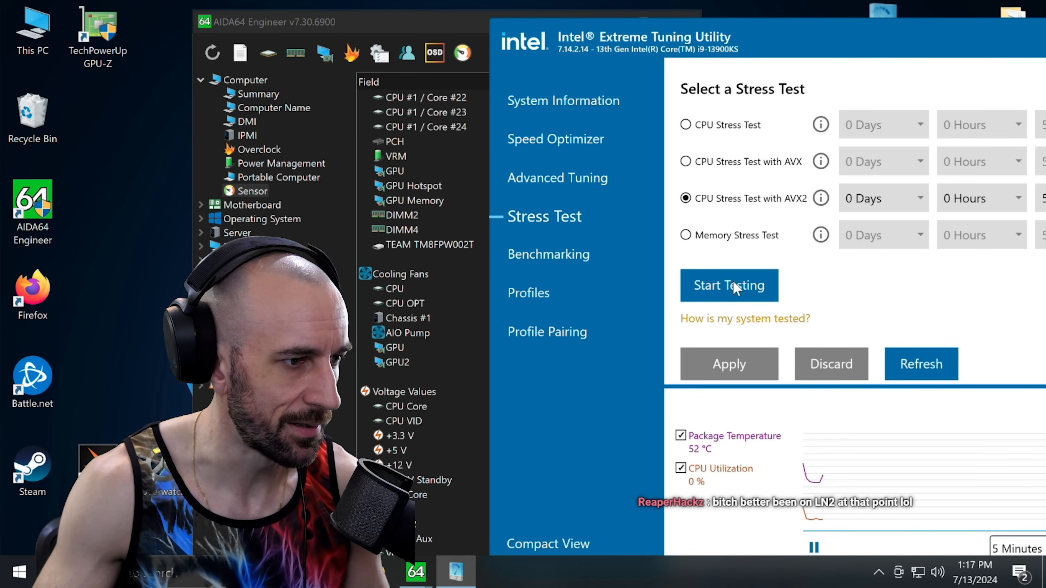
left_click(728, 286)
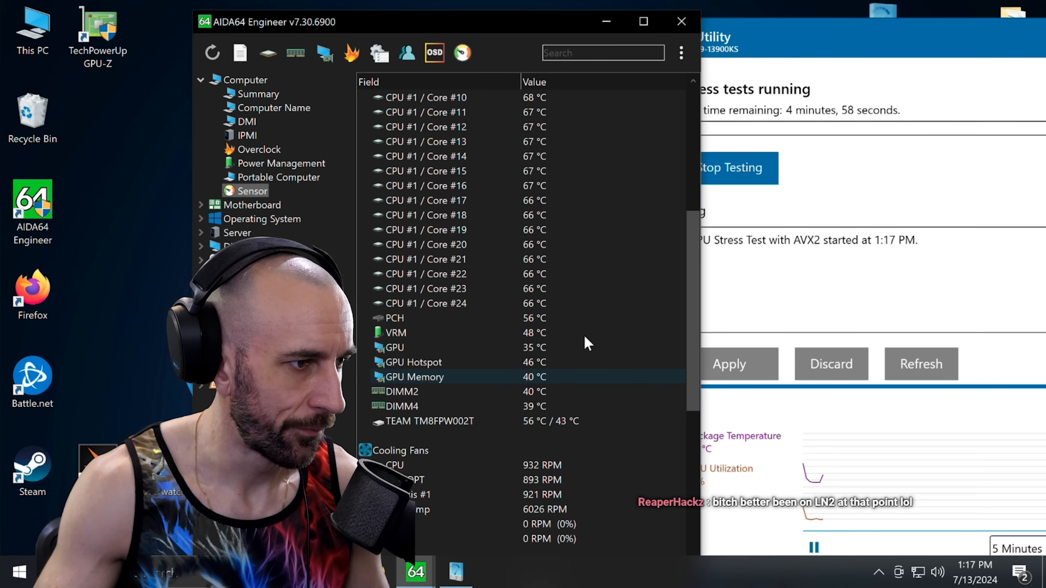
Step: Scroll the AIDA64 Sensor page to watch core temperatures (70–87 °C), fans and voltages during the test
scroll("up", 3)
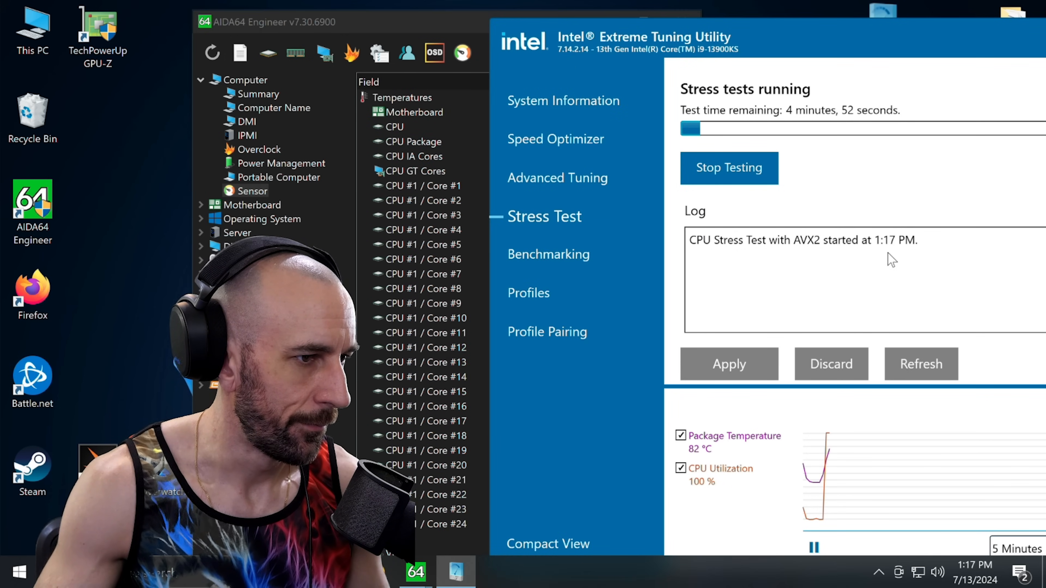
mouse_move(719, 230)
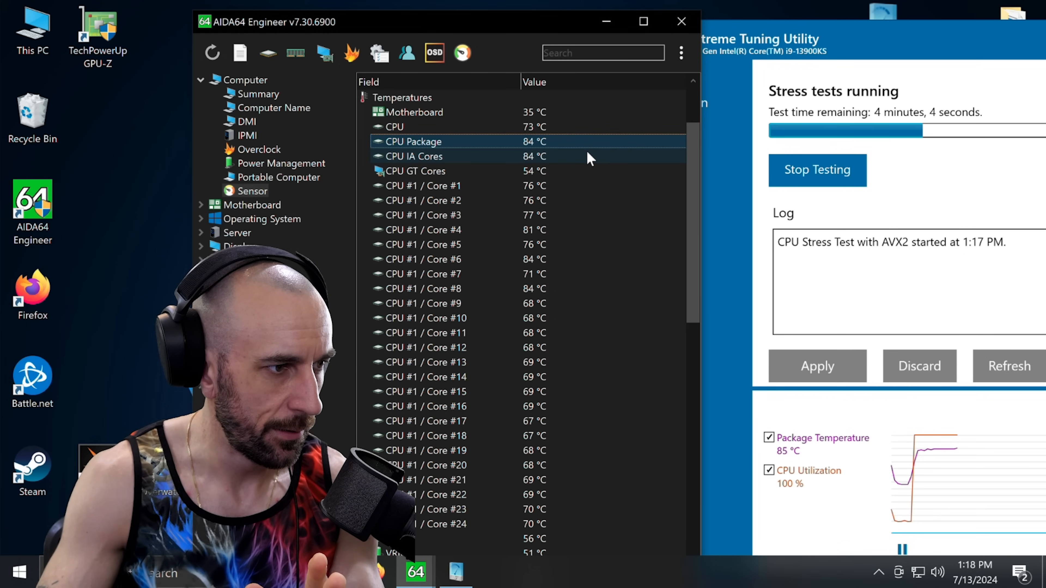
scroll("down", 3)
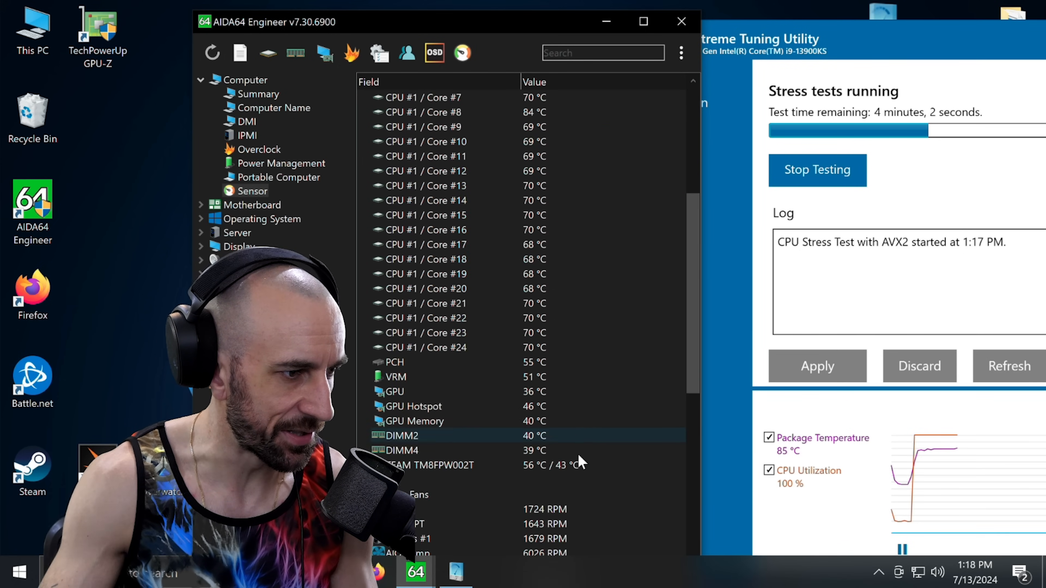
scroll("down", 3)
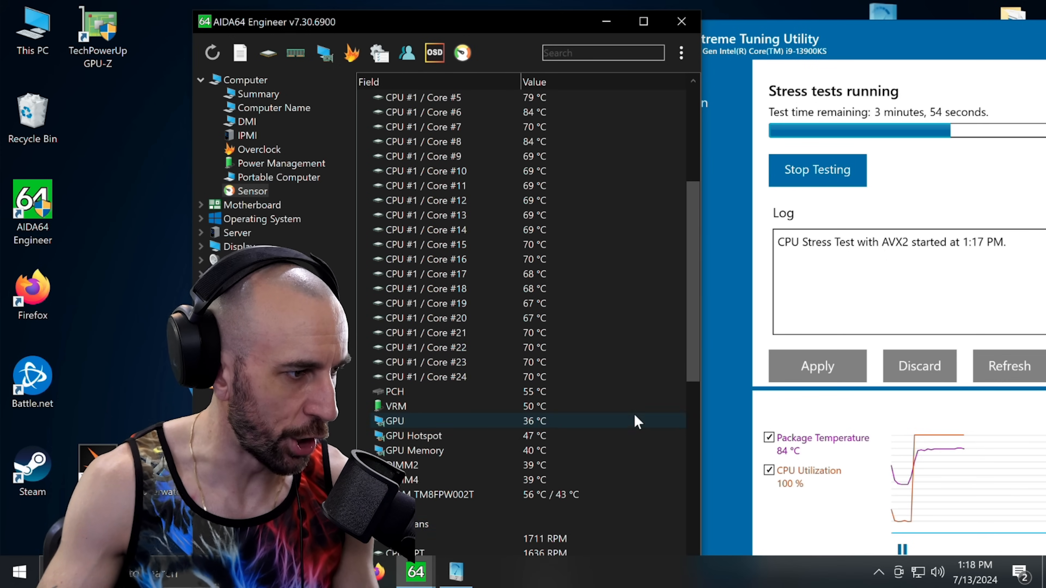
scroll("up", 3)
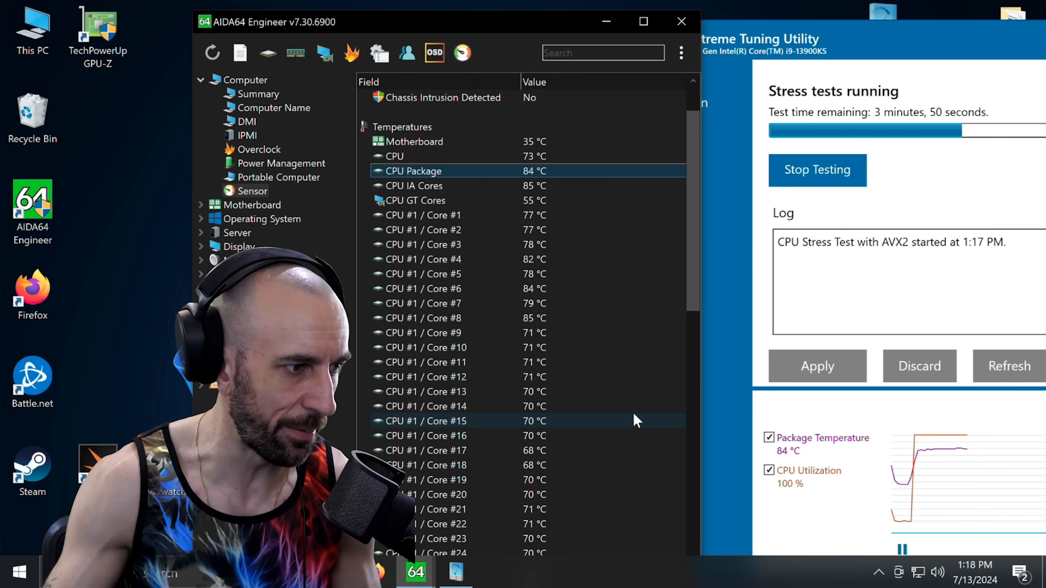
mouse_move(728, 249)
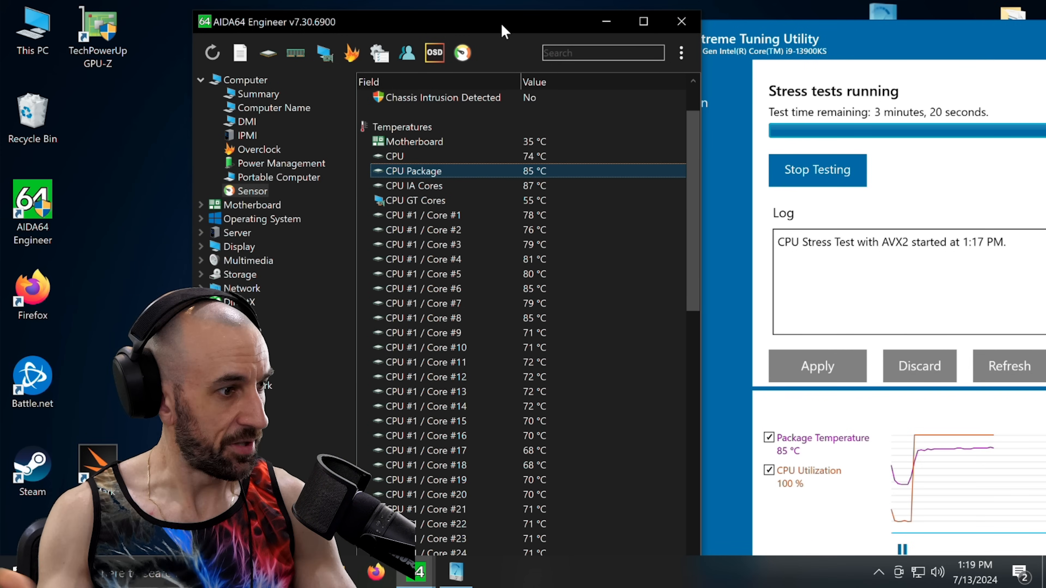
mouse_move(876, 179)
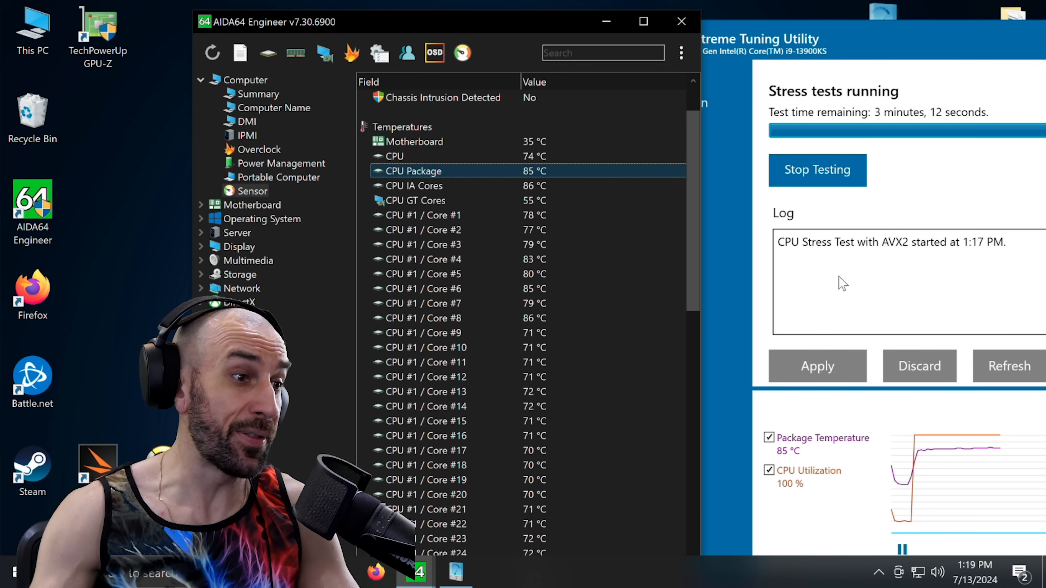
scroll("down", 3)
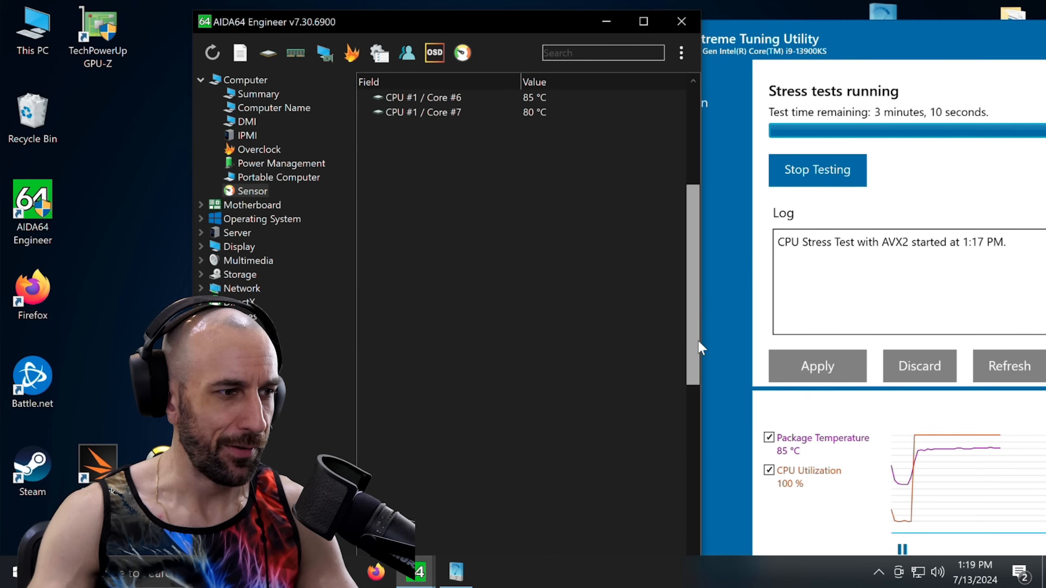
scroll("down", 3)
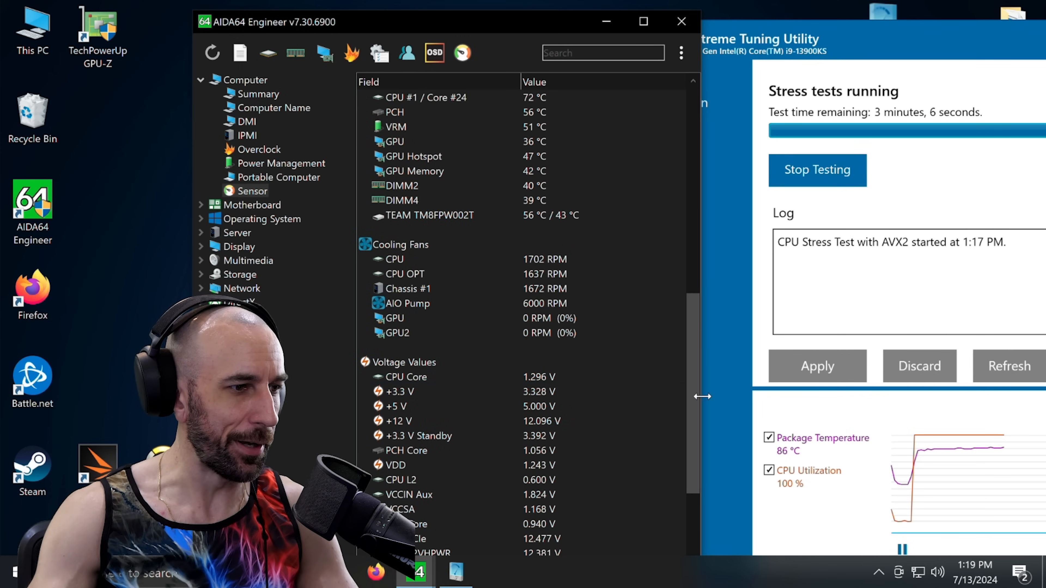
scroll("up", 3)
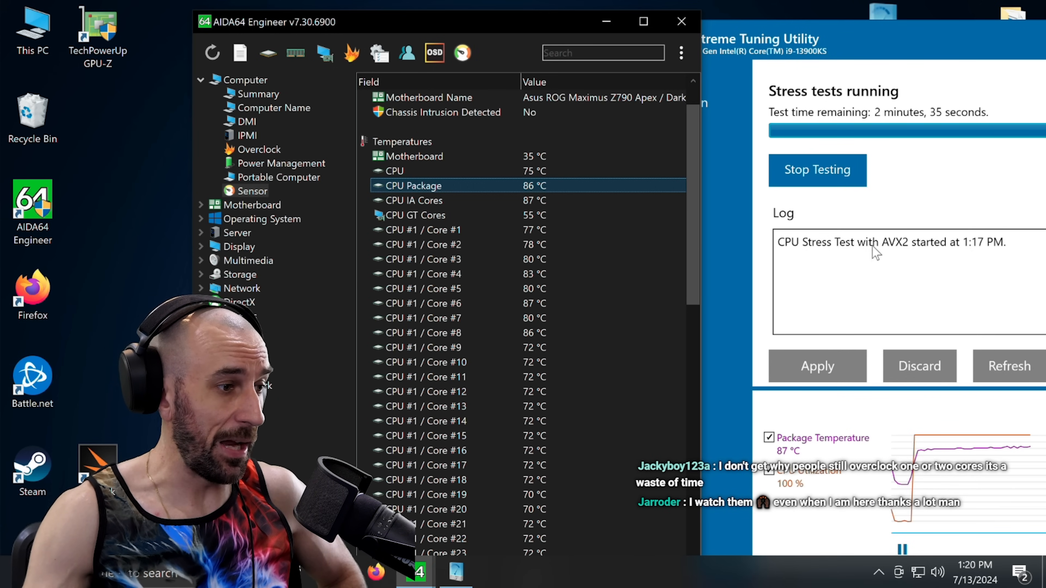
mouse_move(861, 60)
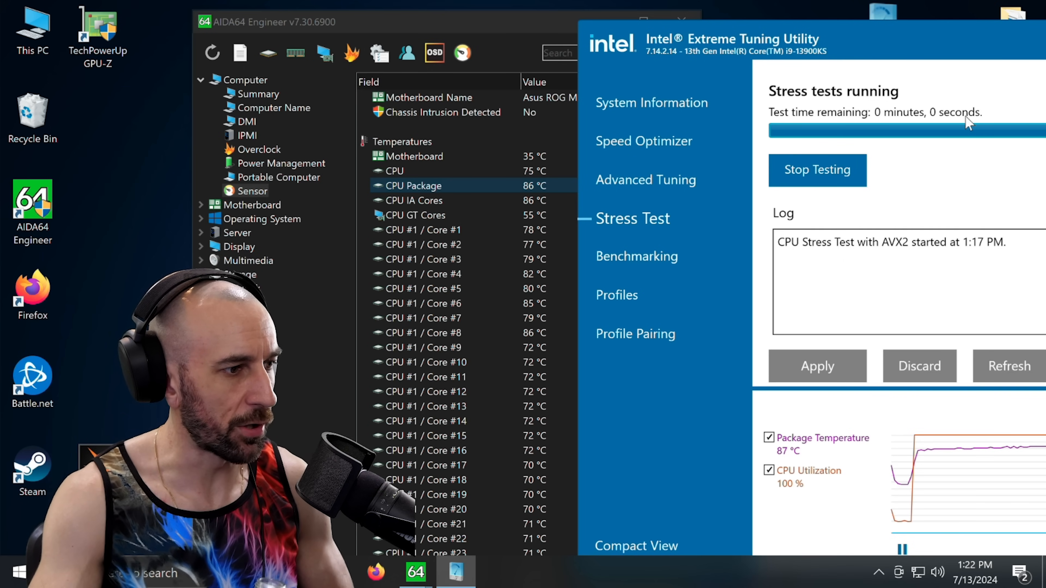
left_click(816, 169)
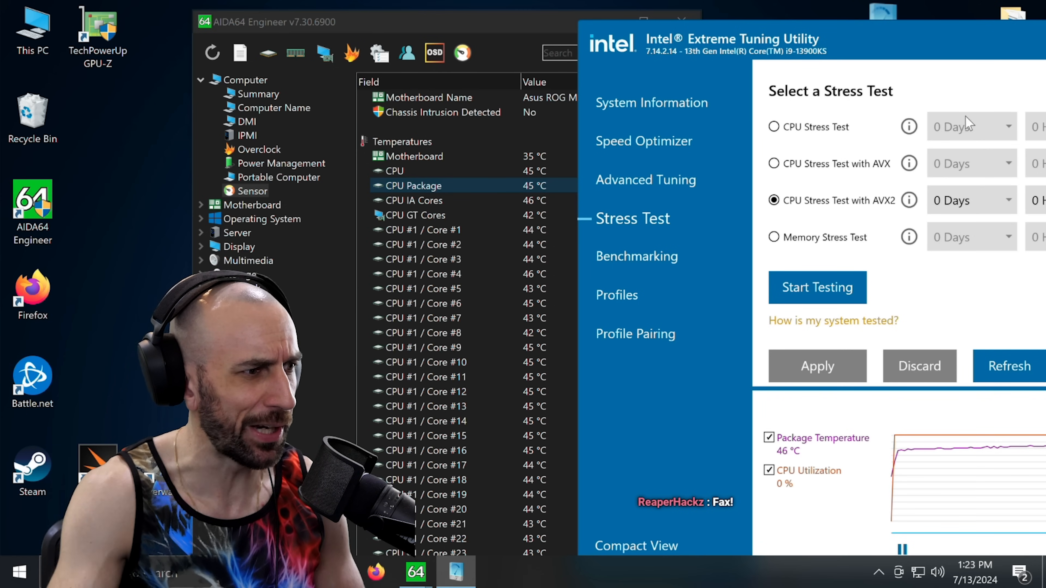
mouse_move(927, 81)
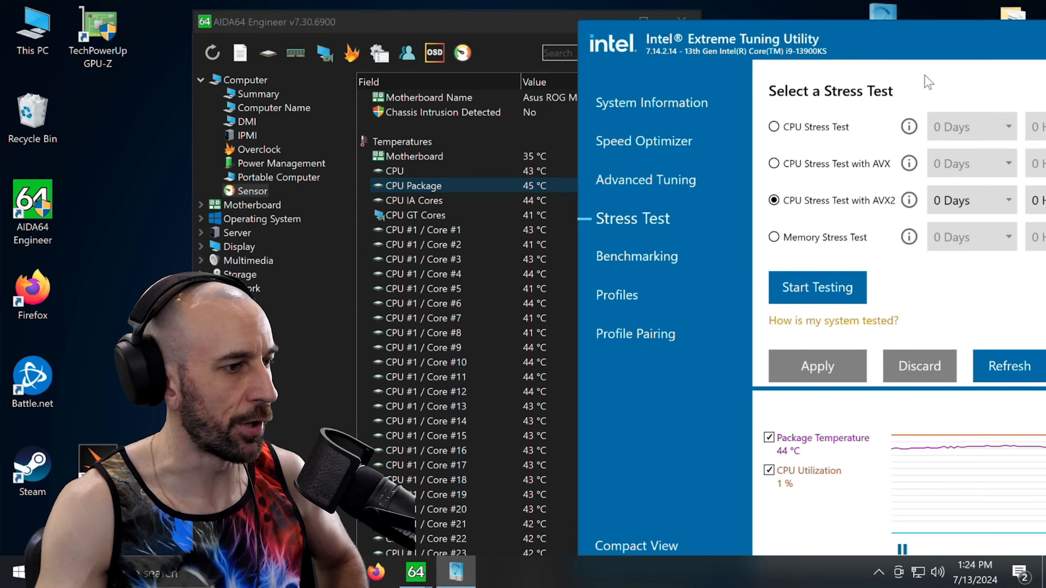
scroll("down", 3)
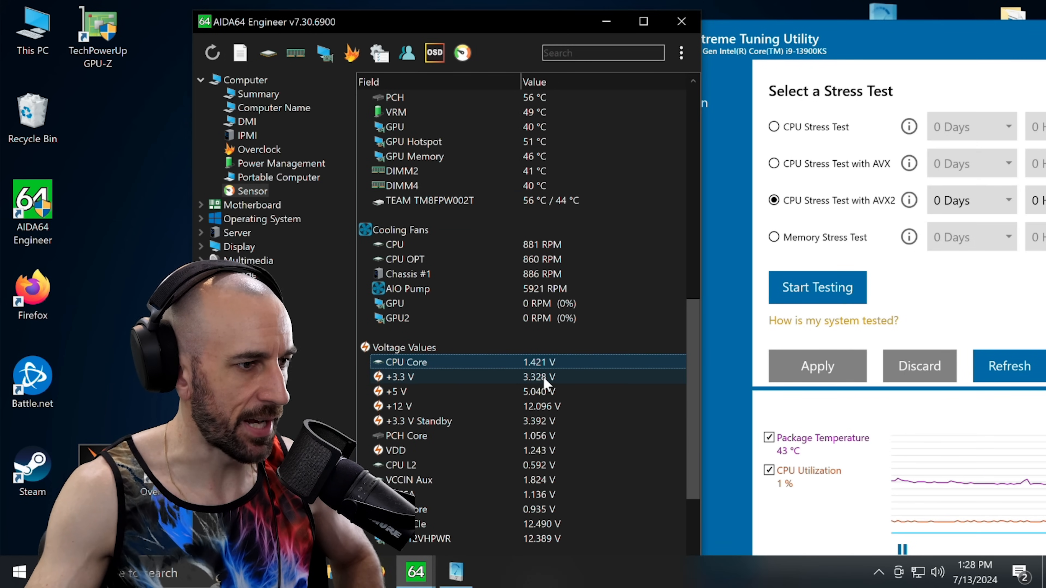
Step: Restart the computer from the Start menu power options to reach firmware setup
left_click(17, 573)
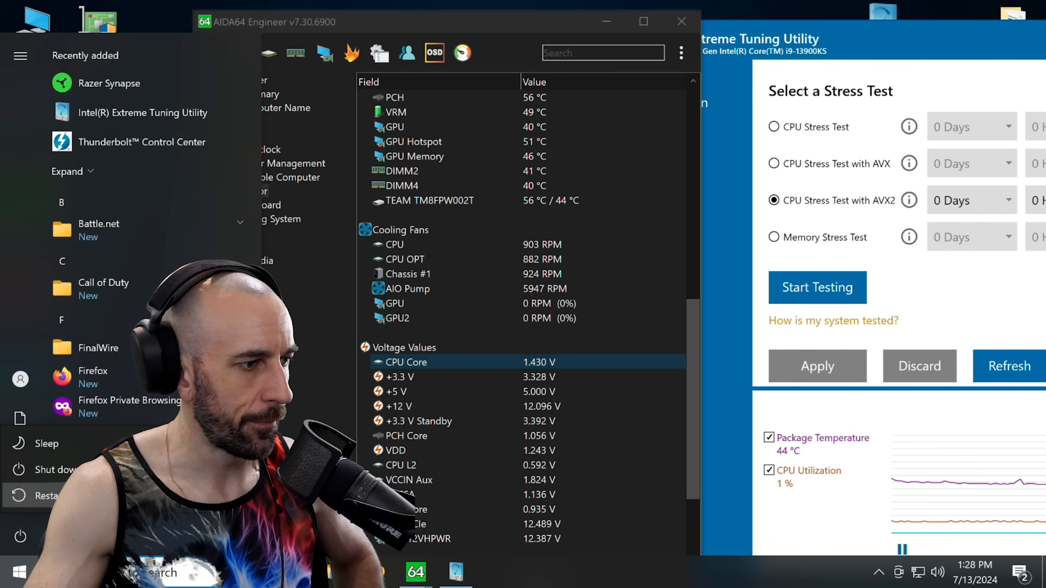
left_click(41, 496)
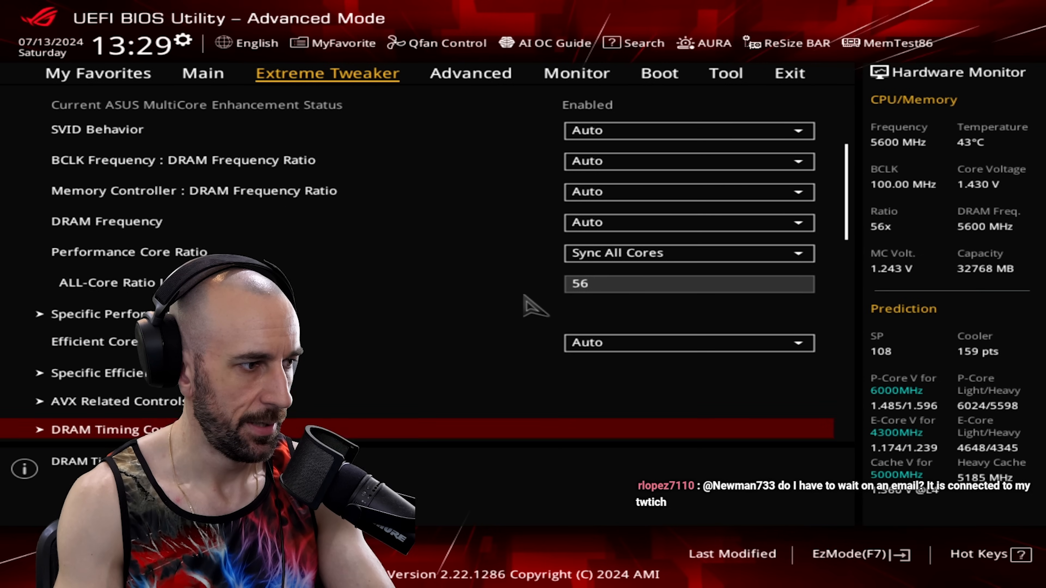
Step: Set CPU Load-line Calibration to Level 7
scroll("down", 3)
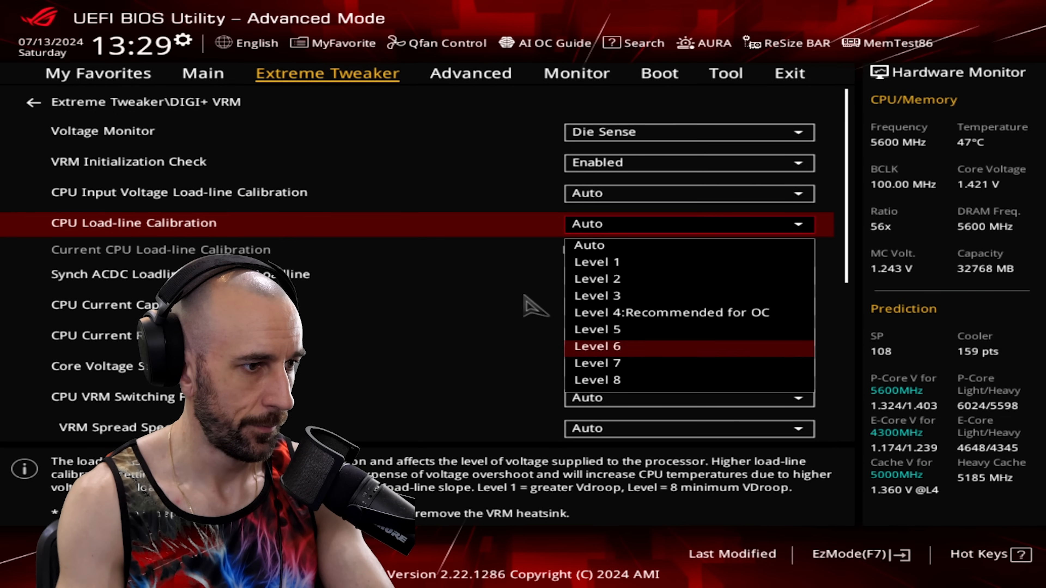
left_click(597, 362)
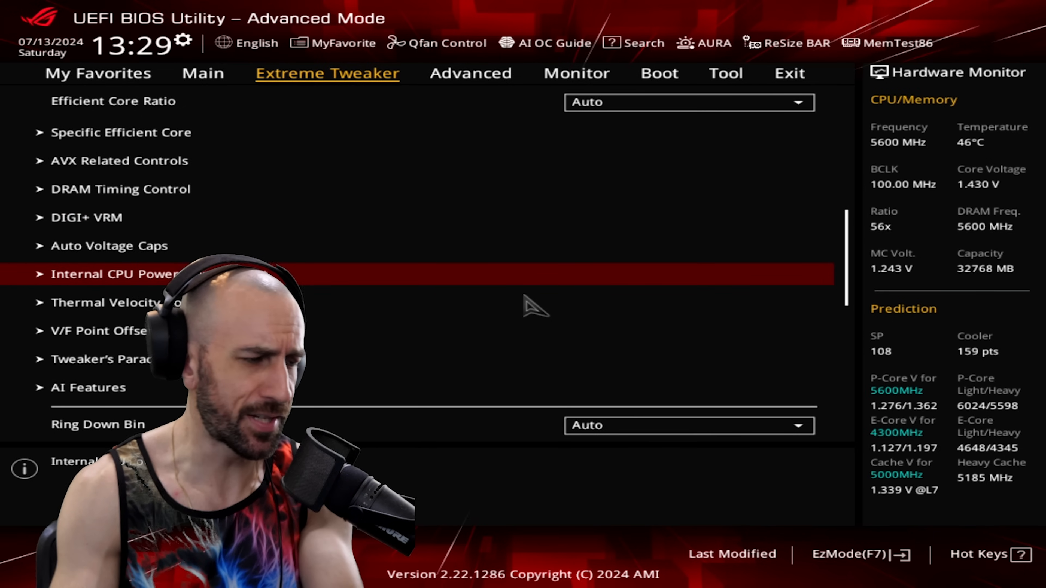
Step: Set Actual VRM Core Voltage to Offset Mode with a +0.01 offset
scroll("down", 3)
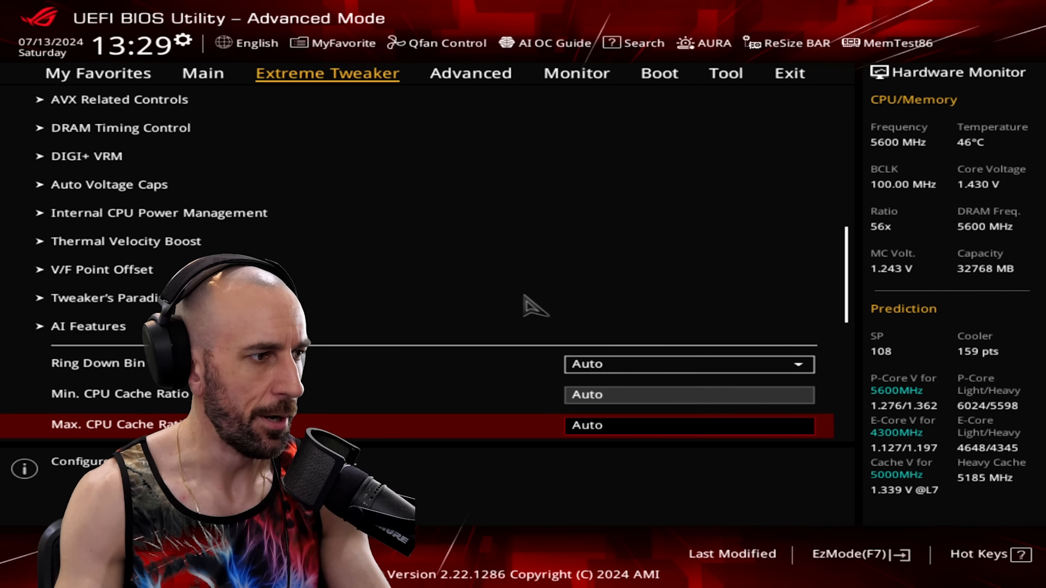
scroll("down", 3)
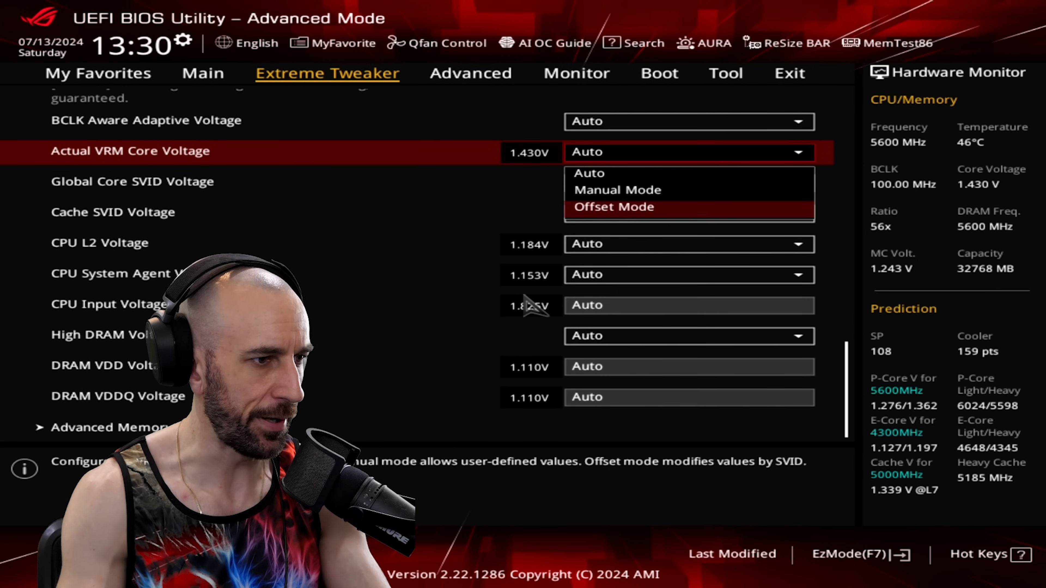
left_click(615, 207)
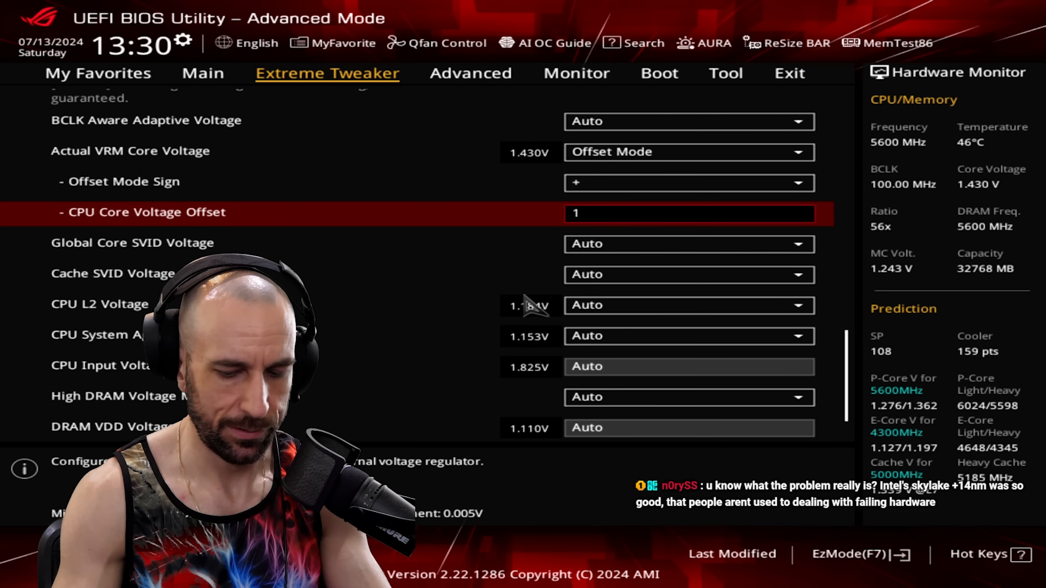
type("0.01000")
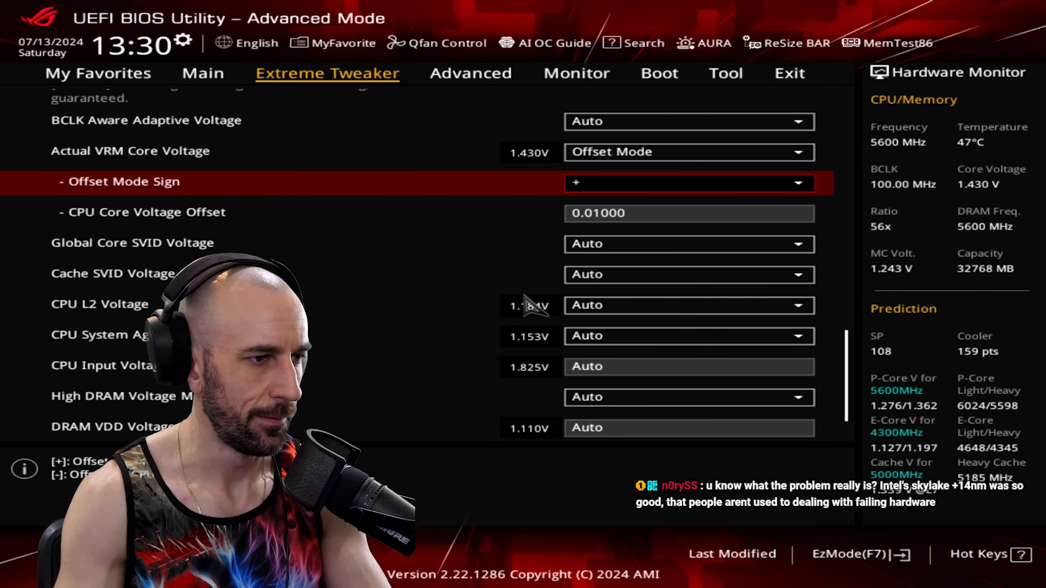
left_click(791, 72)
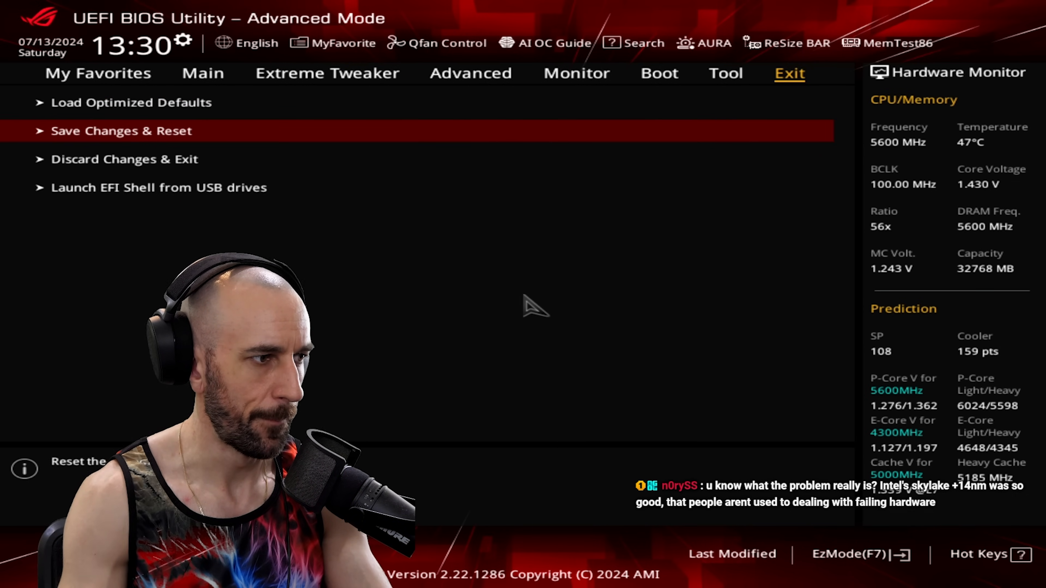
Step: Recheck the +0.01000 core voltage offset on the Extreme Tweaker page
left_click(121, 130)
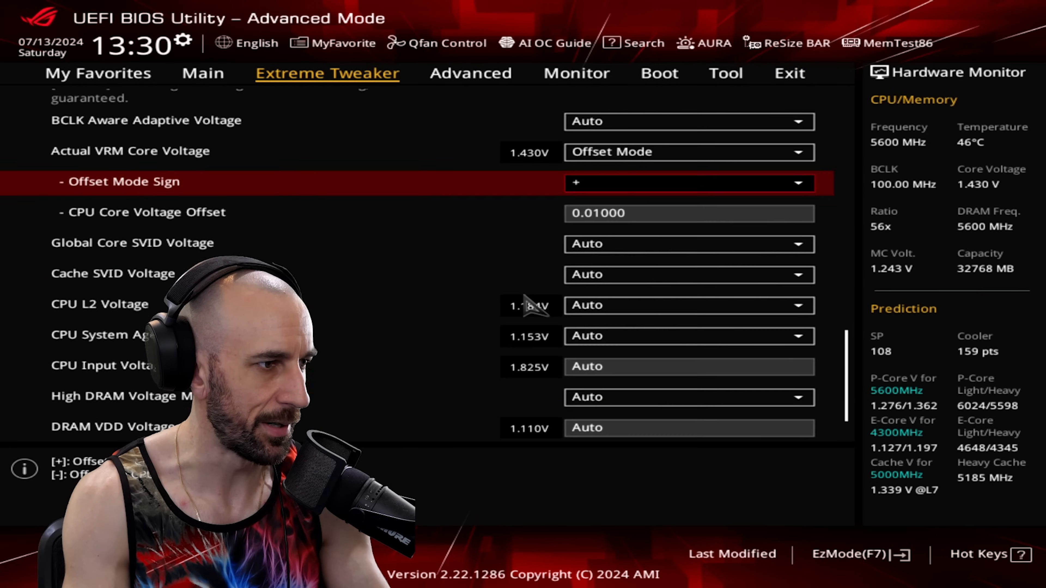
scroll("up", 3)
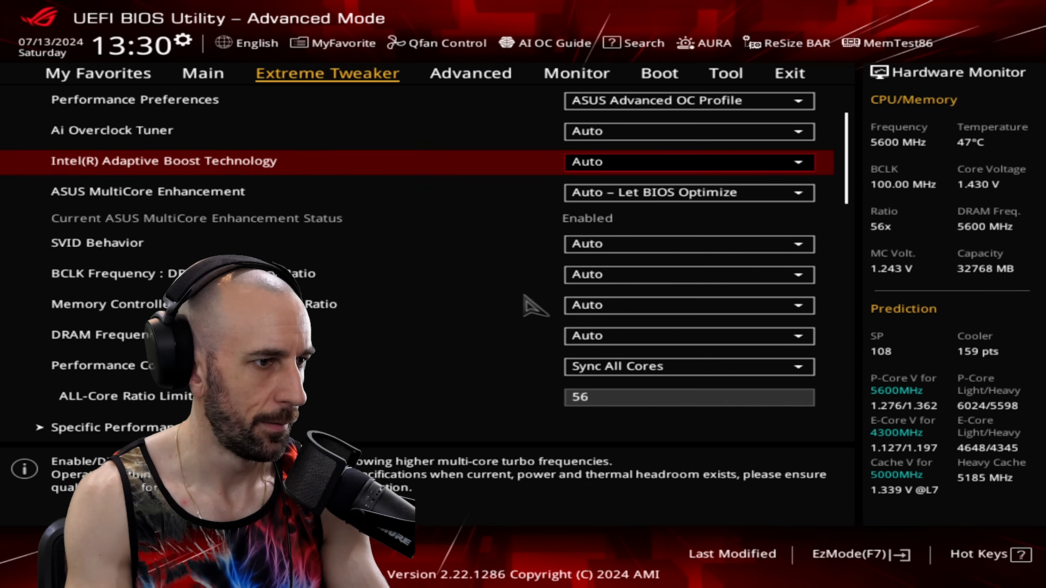
left_click(790, 73)
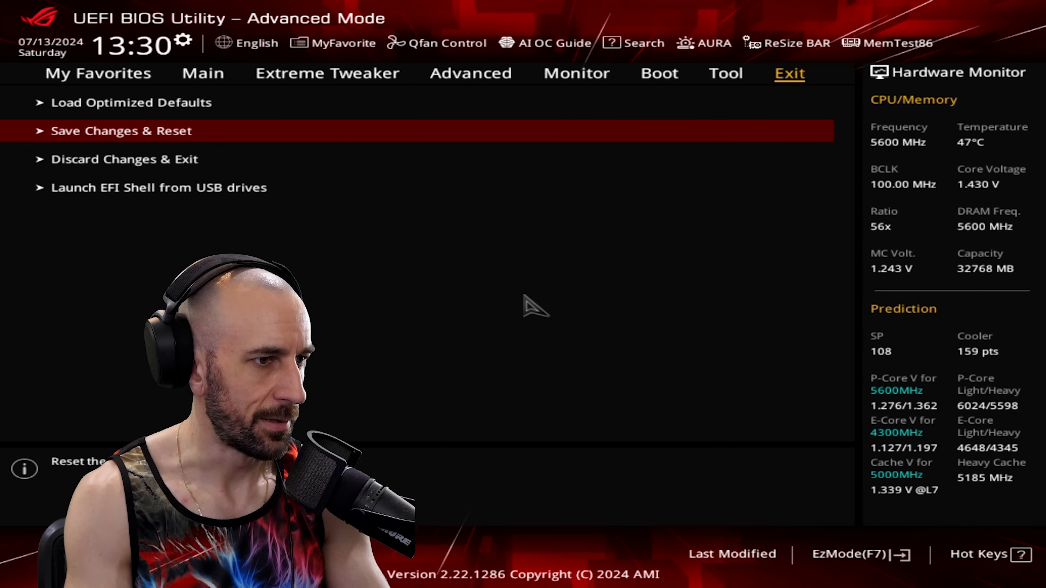
Step: Save the Level 7 and +0.01000 offset changes with Save Changes & Reset and confirm
left_click(121, 131)
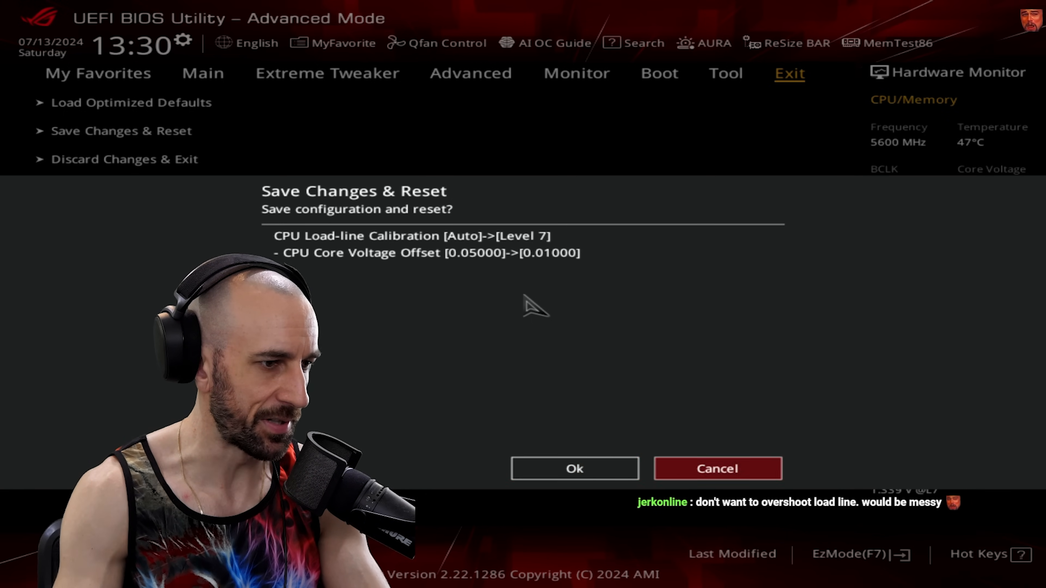
left_click(574, 469)
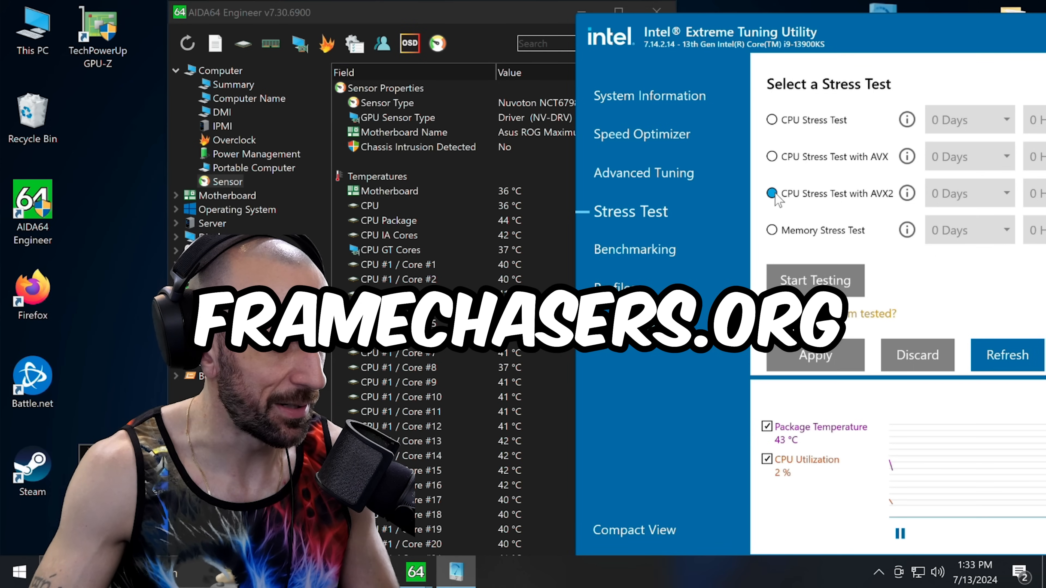
Step: Run the AVX2 CPU stress test, watch the log show only thermal throttling, then stop it
left_click(815, 280)
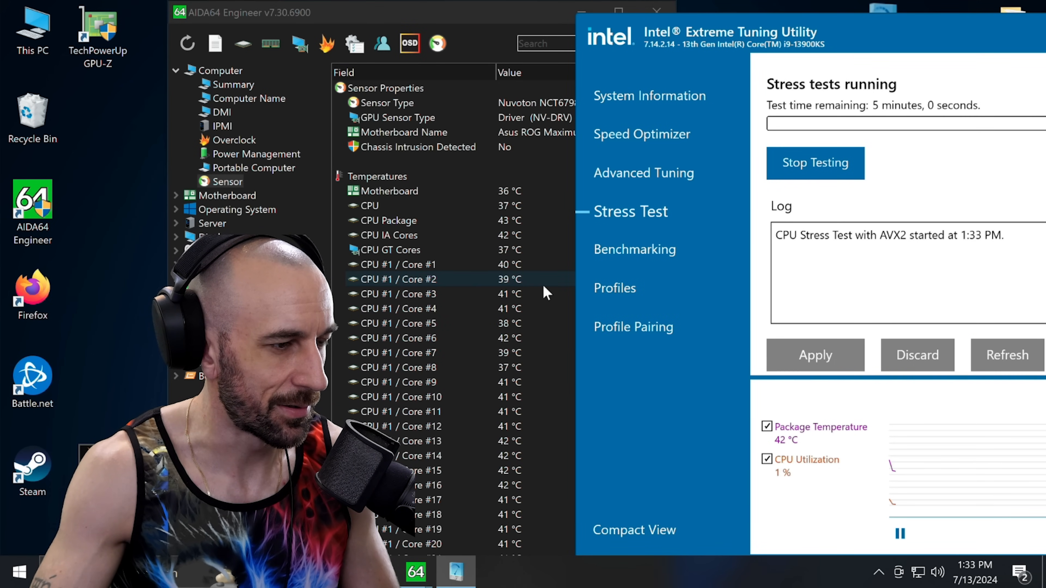
scroll("down", 3)
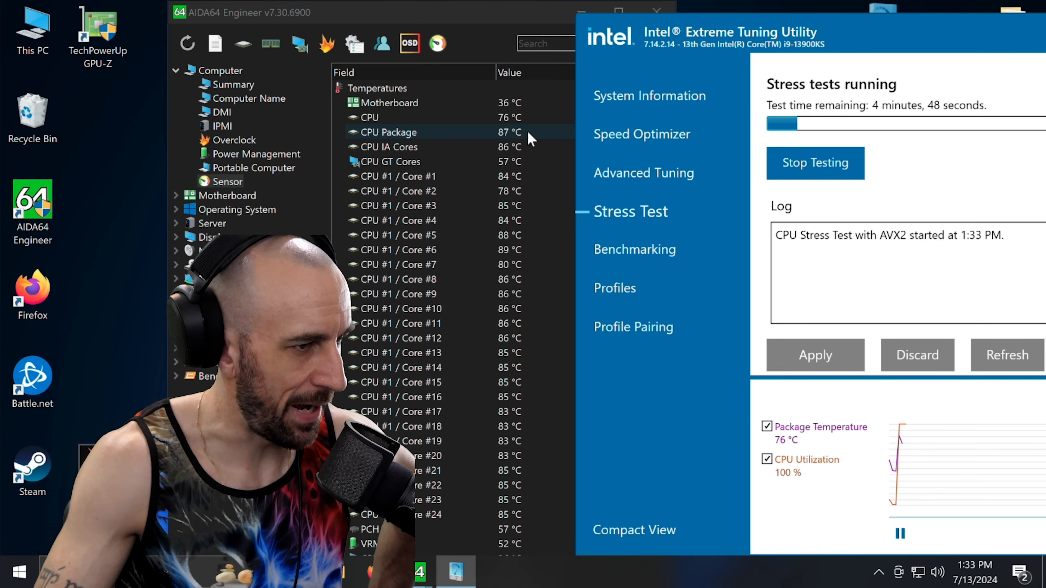
scroll("down", 3)
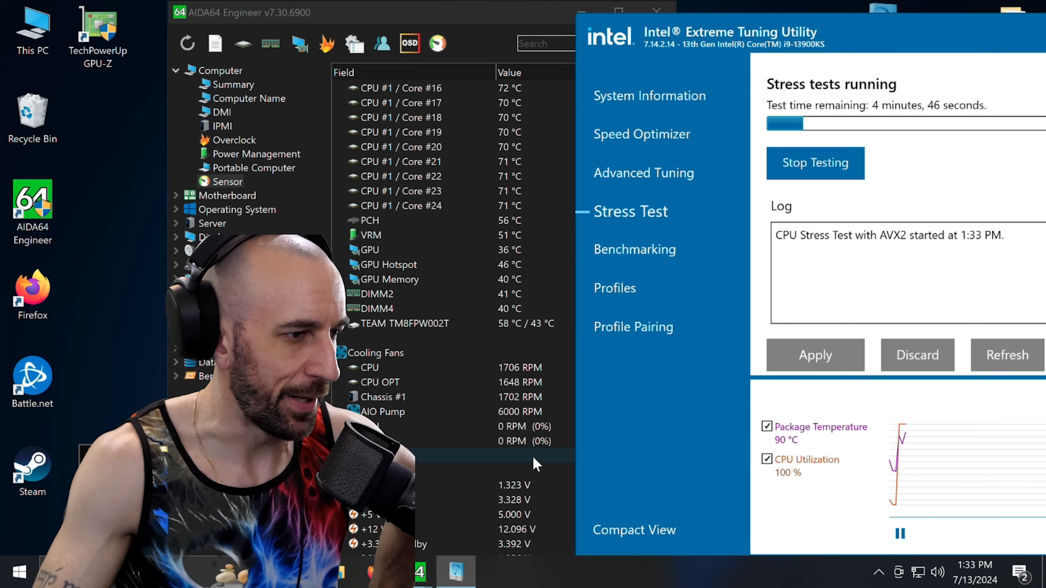
scroll("down", 3)
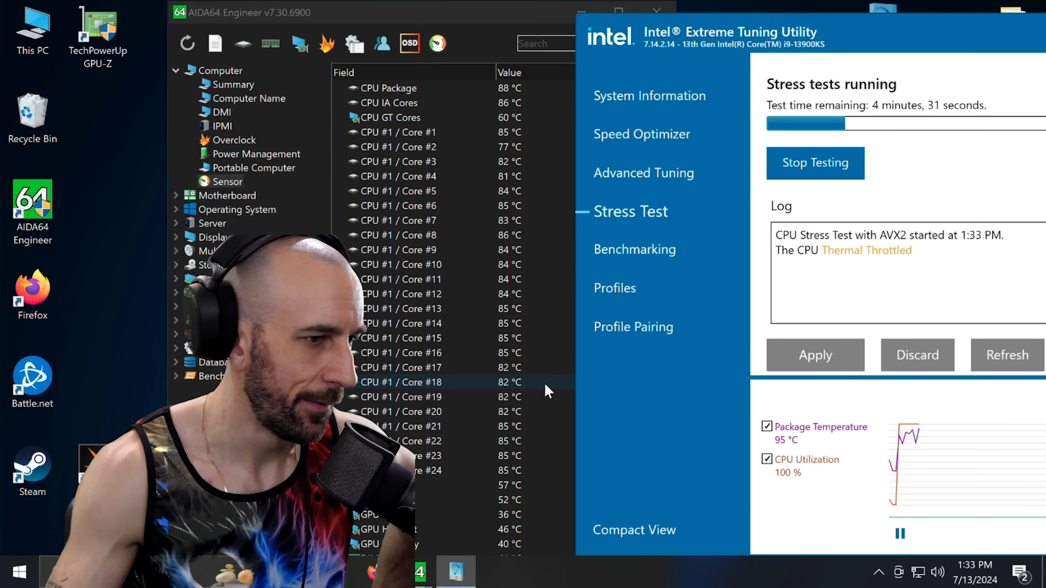
scroll("up", 3)
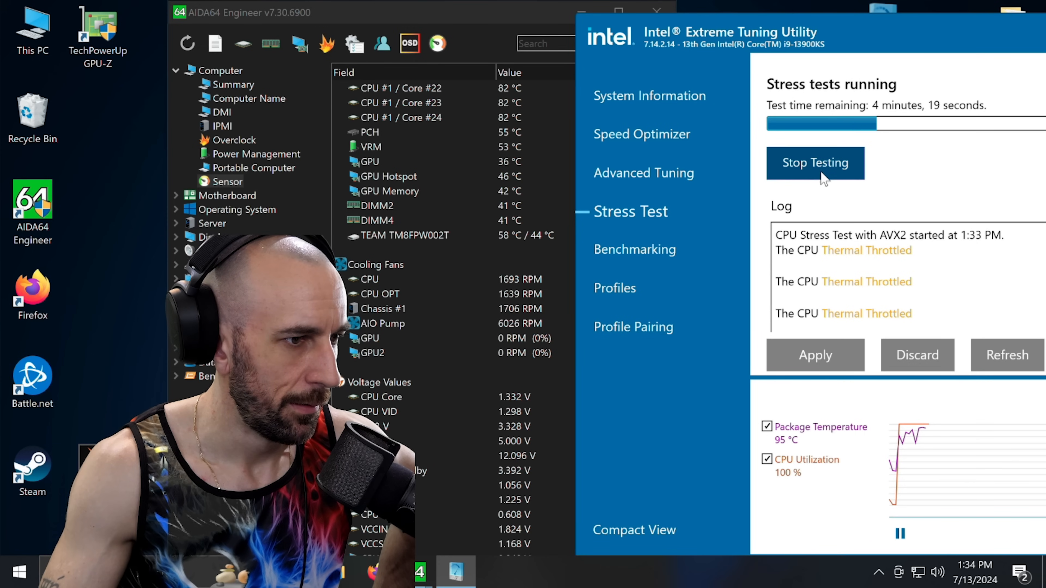
left_click(815, 162)
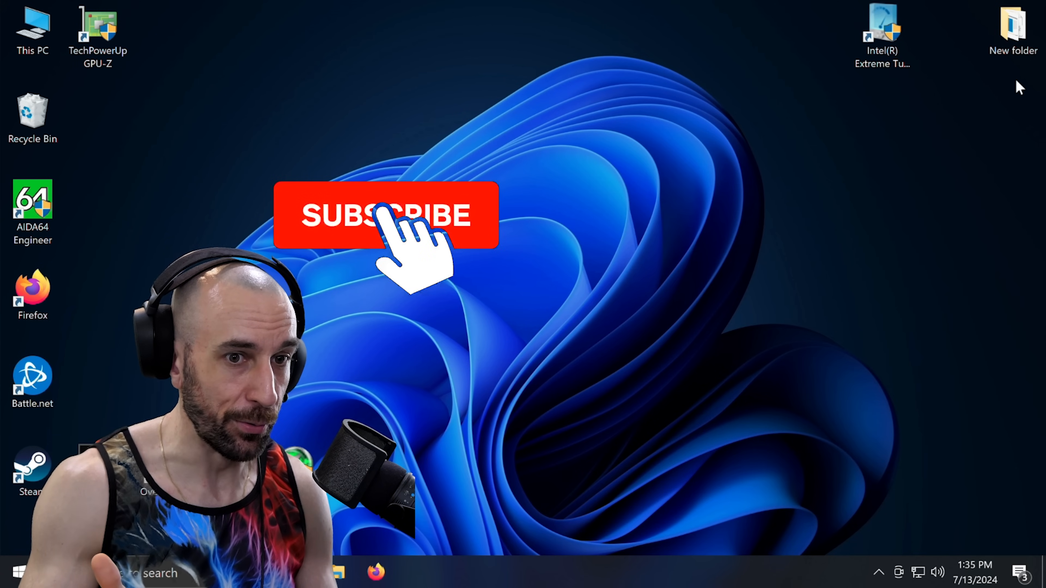
Step: Close the Intel XTU and AIDA64 windows leaving the bare desktop
left_click(385, 214)
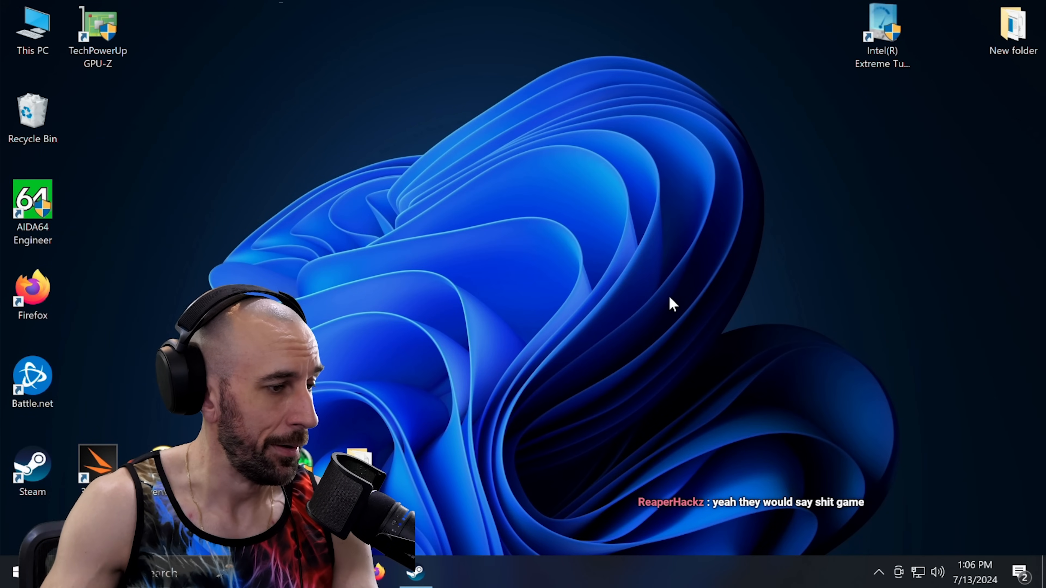
mouse_move(726, 454)
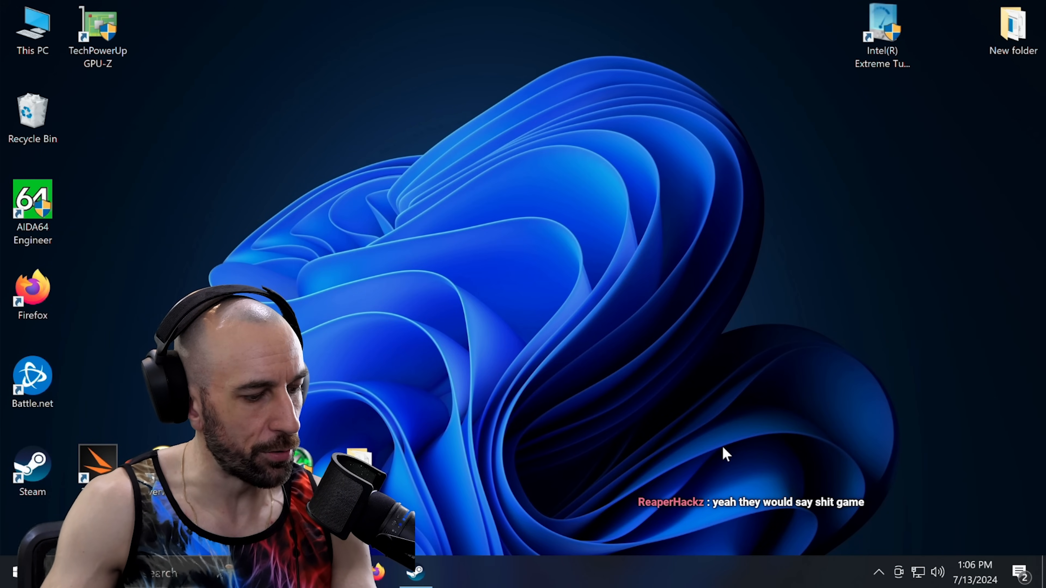